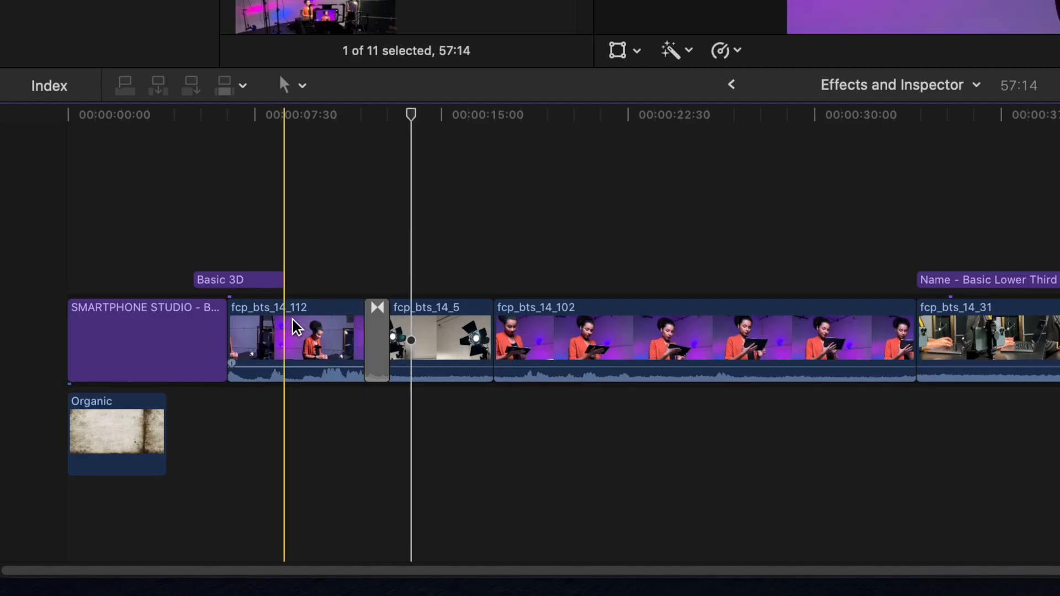
Add default transitions at the joins around fcp_bts_14_112 and fcp_bts_14_31, accepting the clip overlap.
click(294, 340)
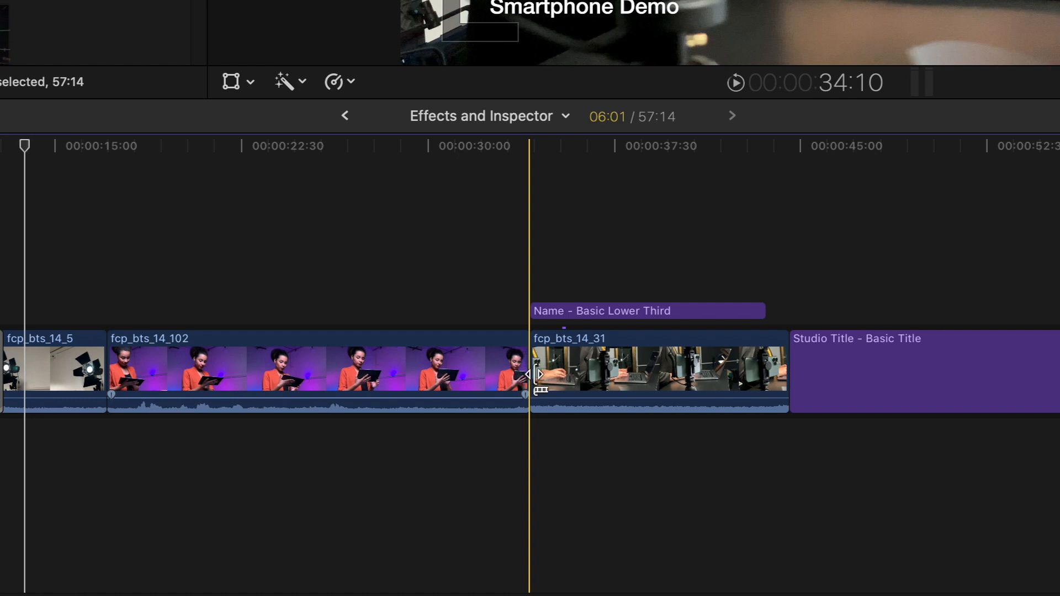
click(656, 372)
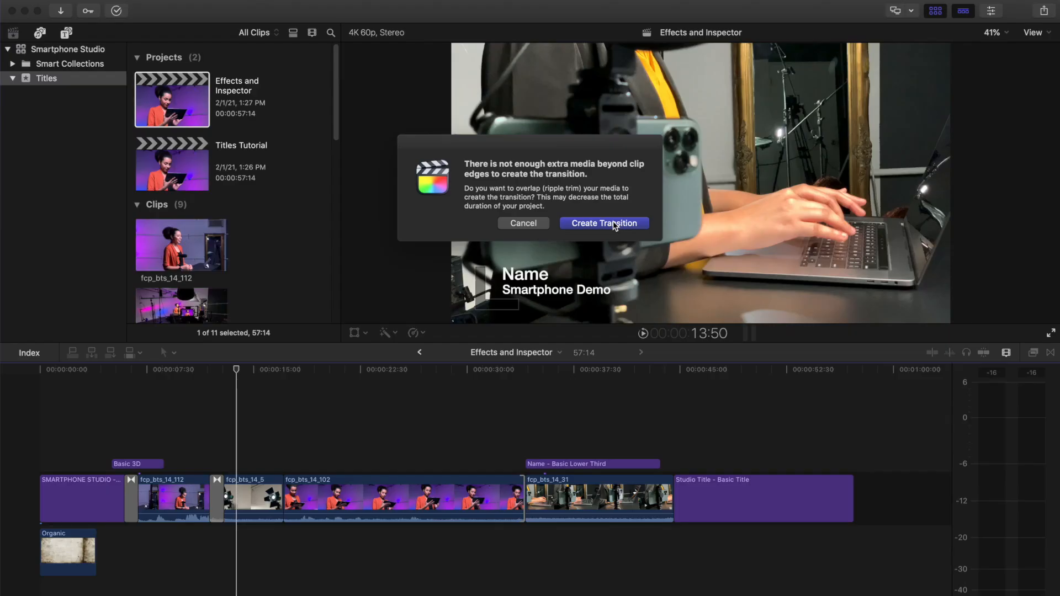
click(603, 223)
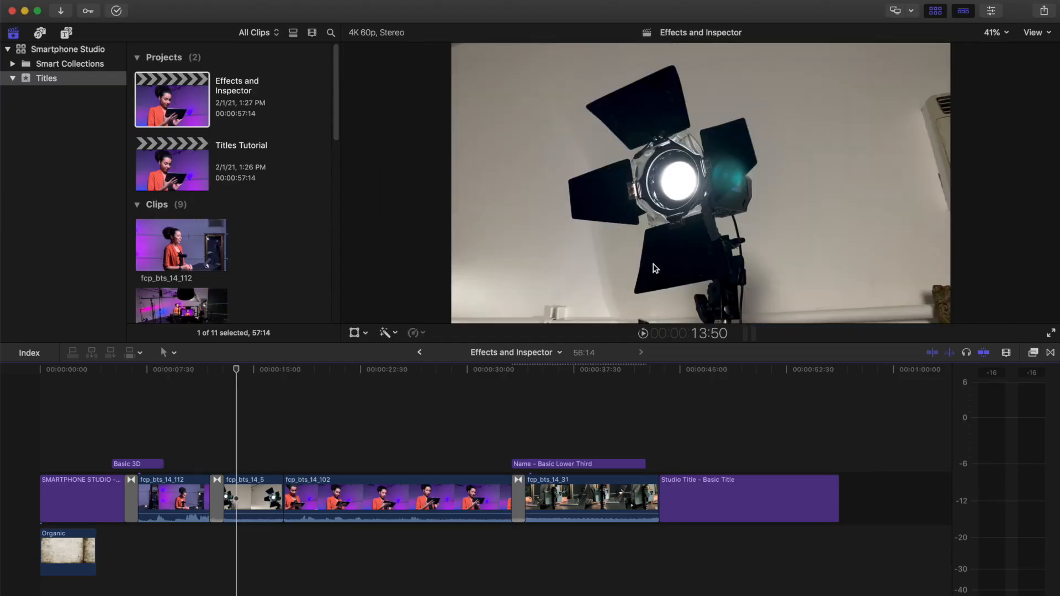
Preview 360° Bloom, then choose the 360° Circle Wipe for the edit between fcp_bts_14_5 and fcp_bts_14_102.
click(821, 457)
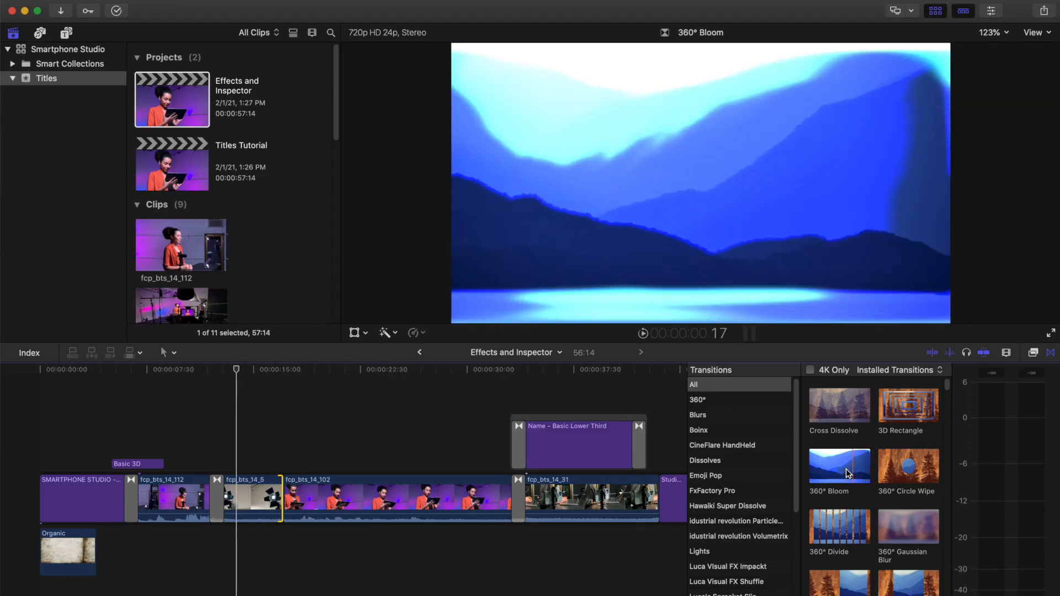
click(908, 466)
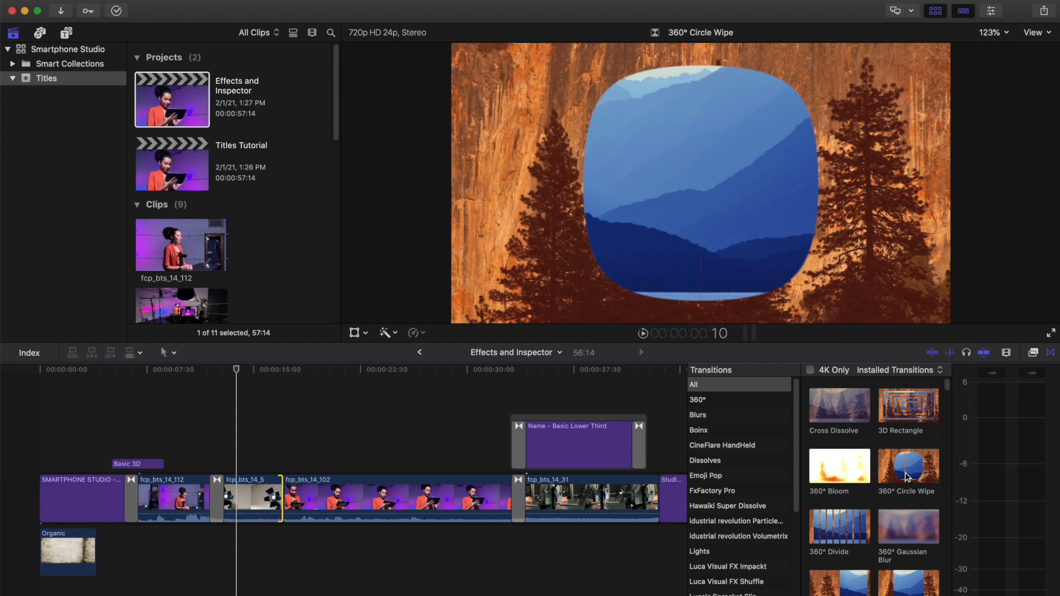
click(305, 500)
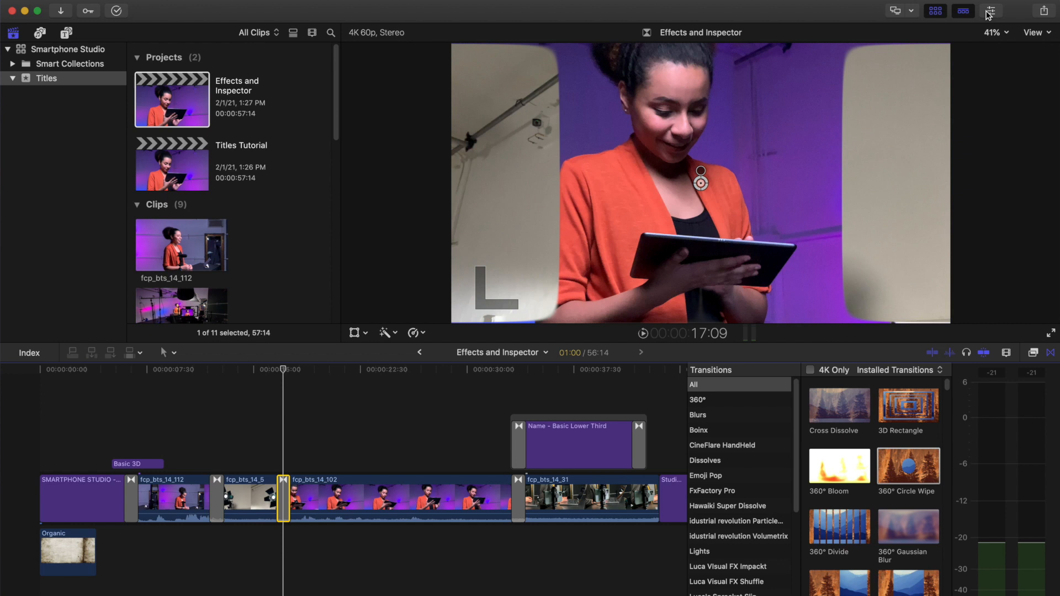
mouse_move(991, 11)
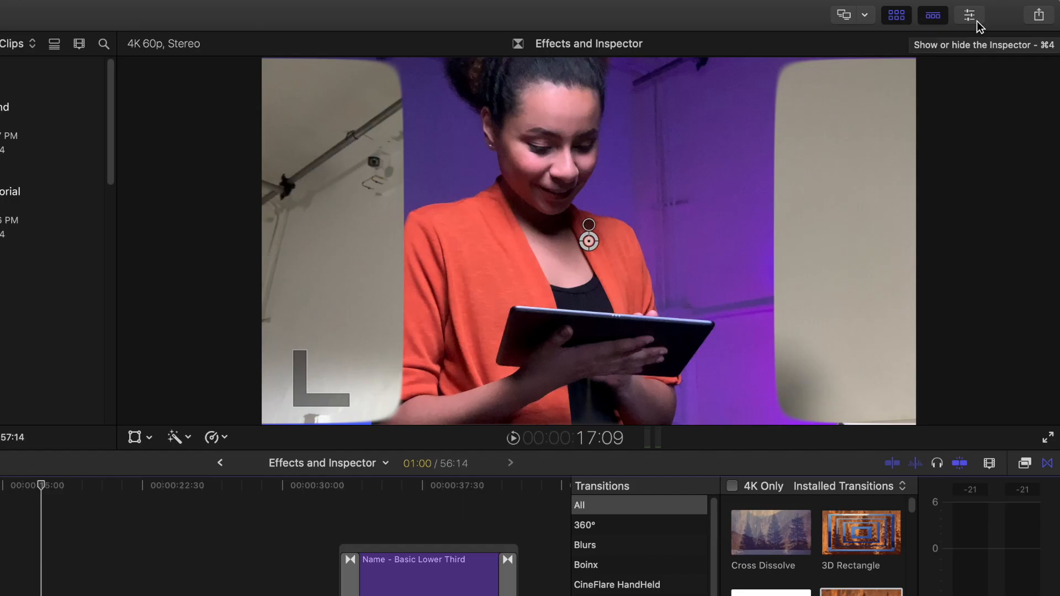
Set the Circle Wipe's Soften Edges to 11 and Border Width to about 77.5 in the Inspector.
click(933, 14)
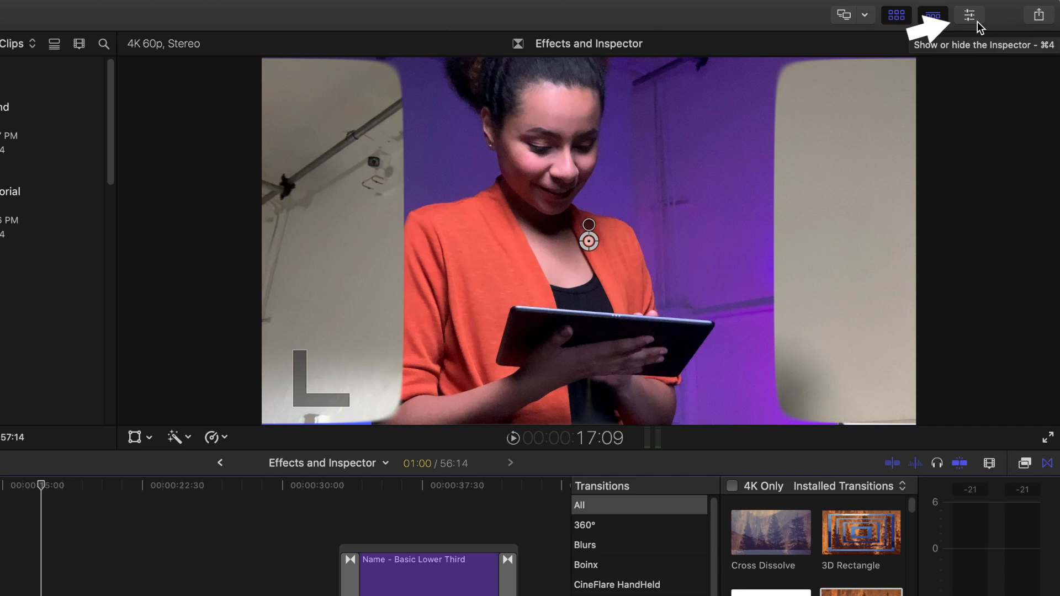
click(969, 14)
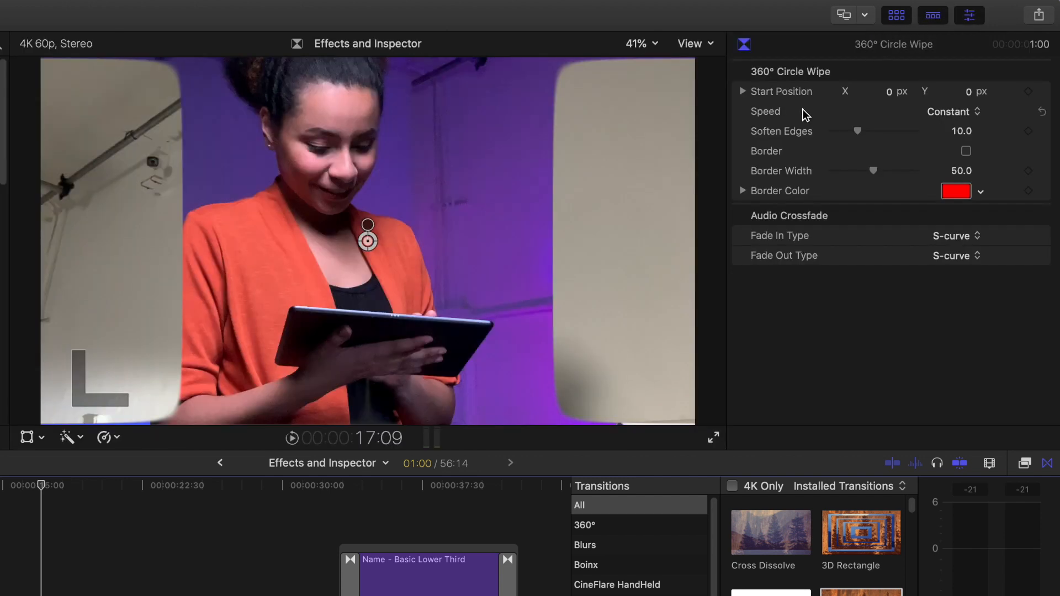
drag(857, 130, 895, 130)
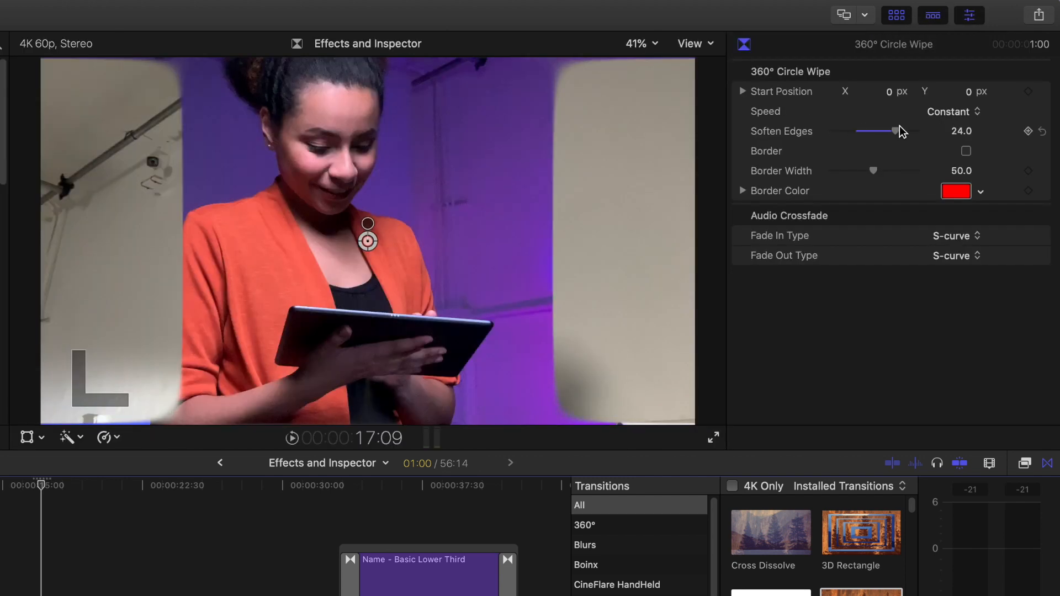
drag(872, 170, 898, 170)
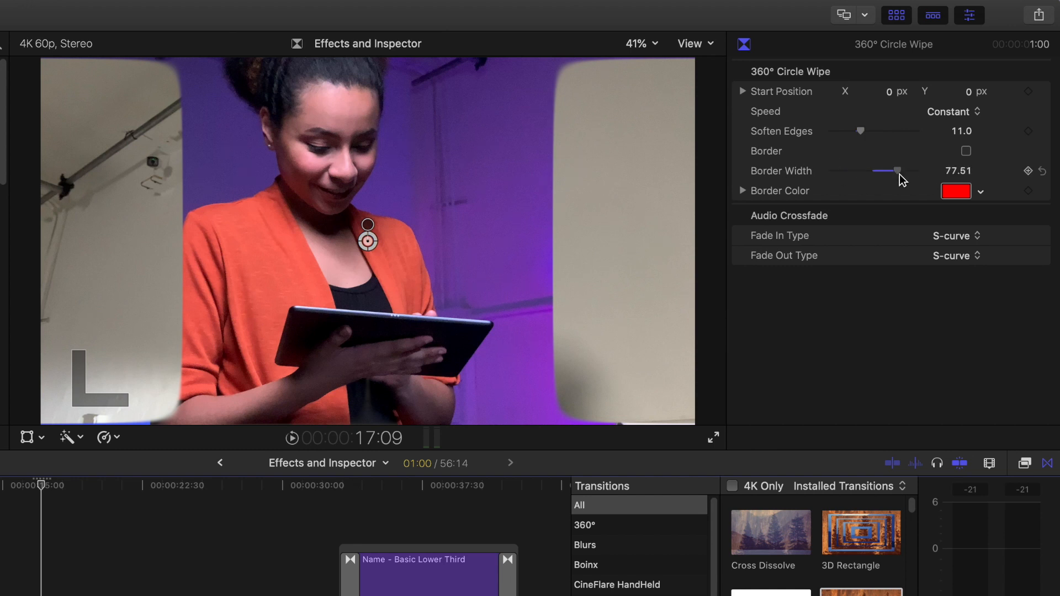
drag(898, 170, 872, 171)
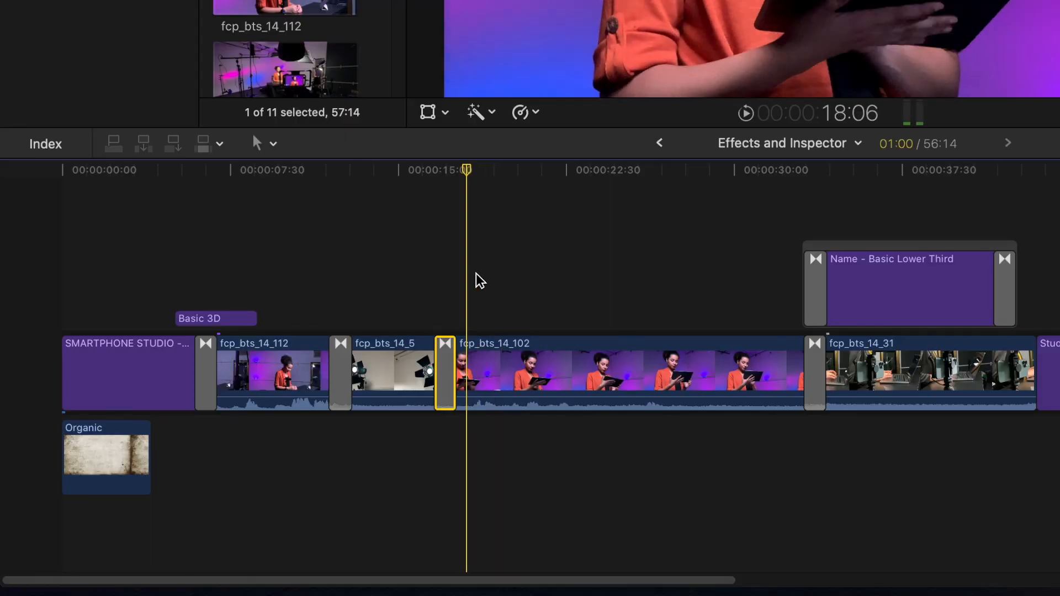
Stretch the transition after fcp_bts_14_112 to 1:32, then settle it at 1:21.
click(445, 373)
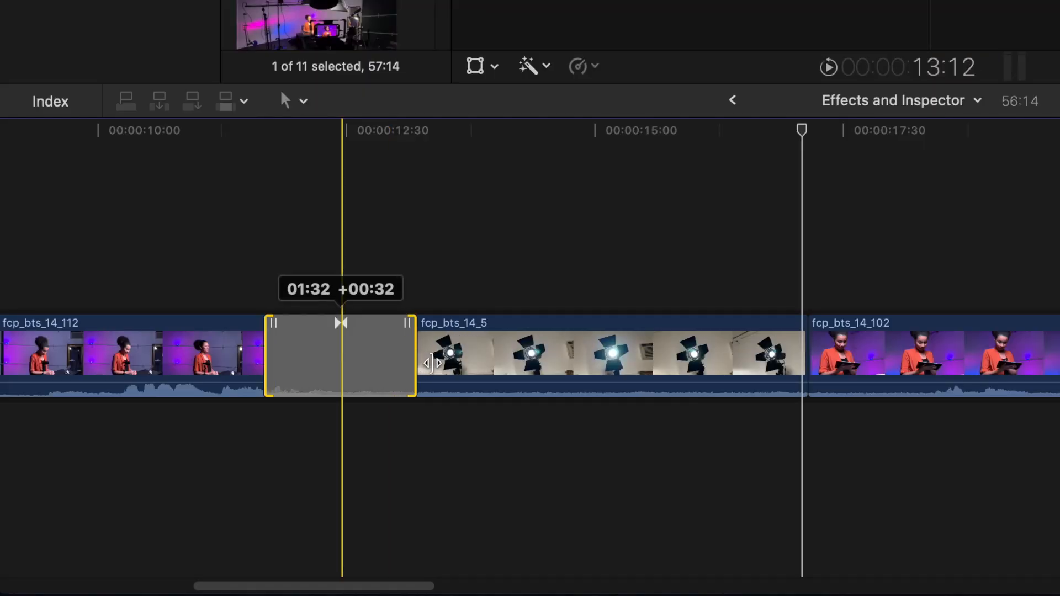
drag(416, 362, 378, 362)
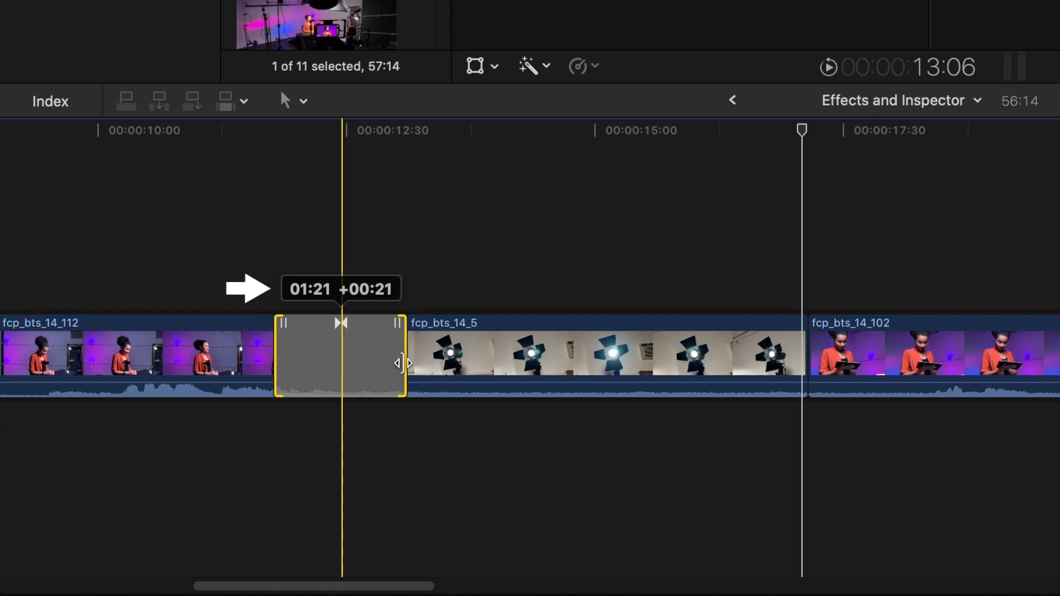
drag(399, 363, 417, 363)
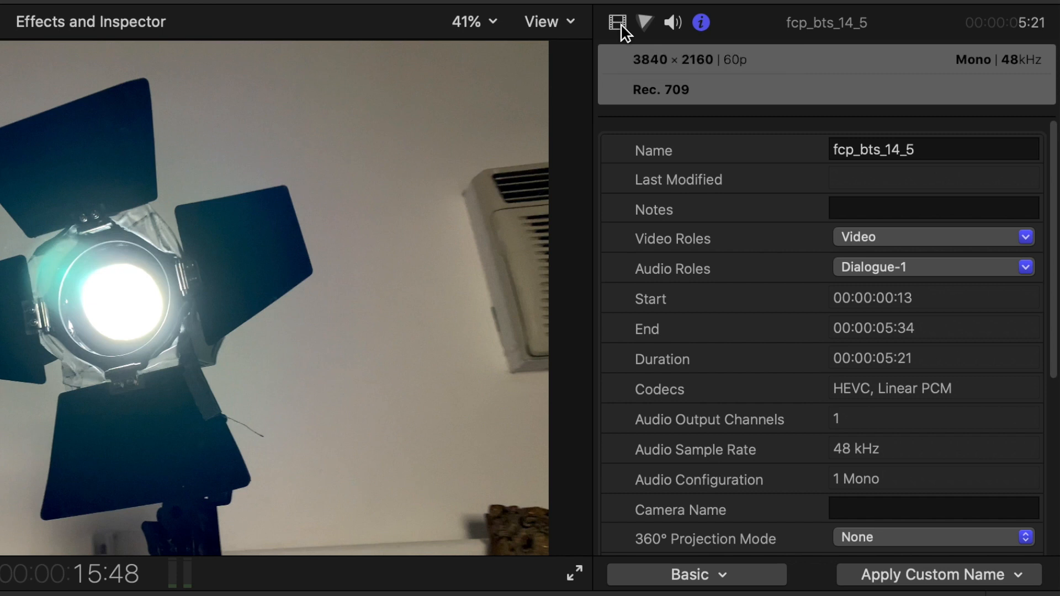
Shift the lamp shot to X -87 and scale it up to 116% in the Video inspector.
click(616, 22)
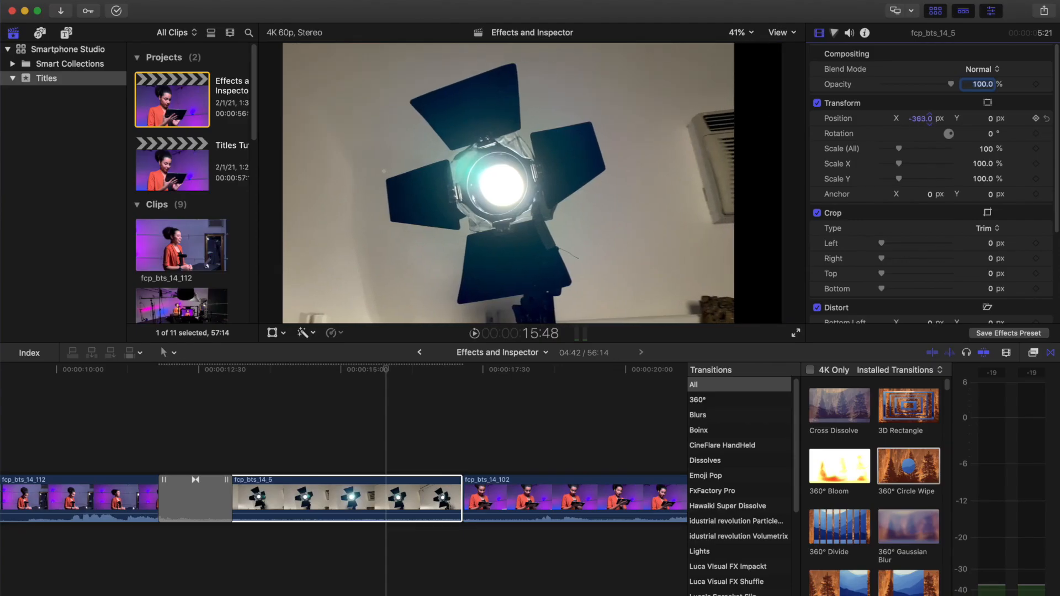
drag(921, 119, 928, 118)
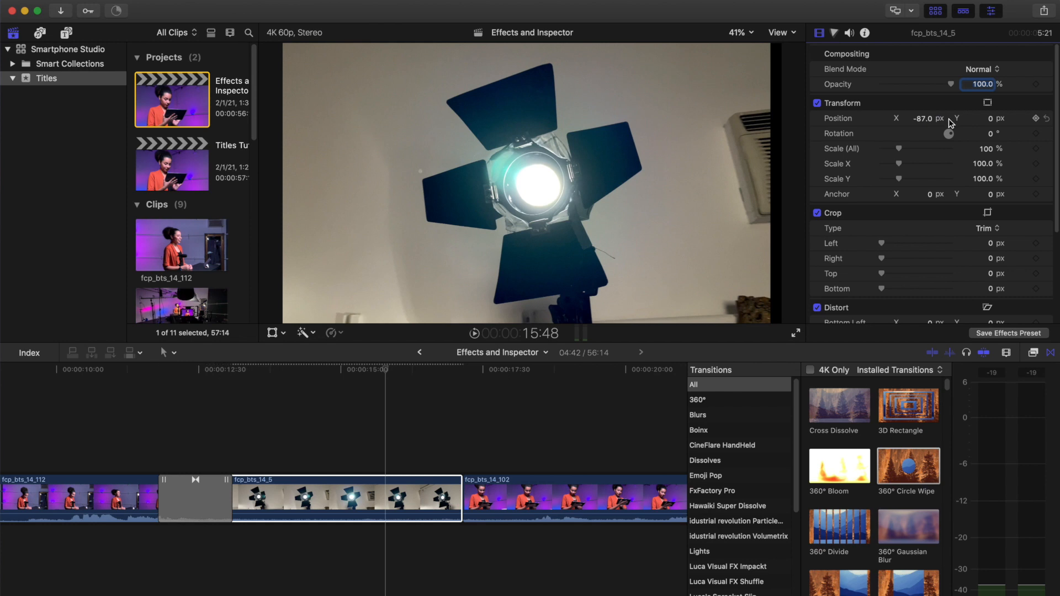
mouse_move(899, 153)
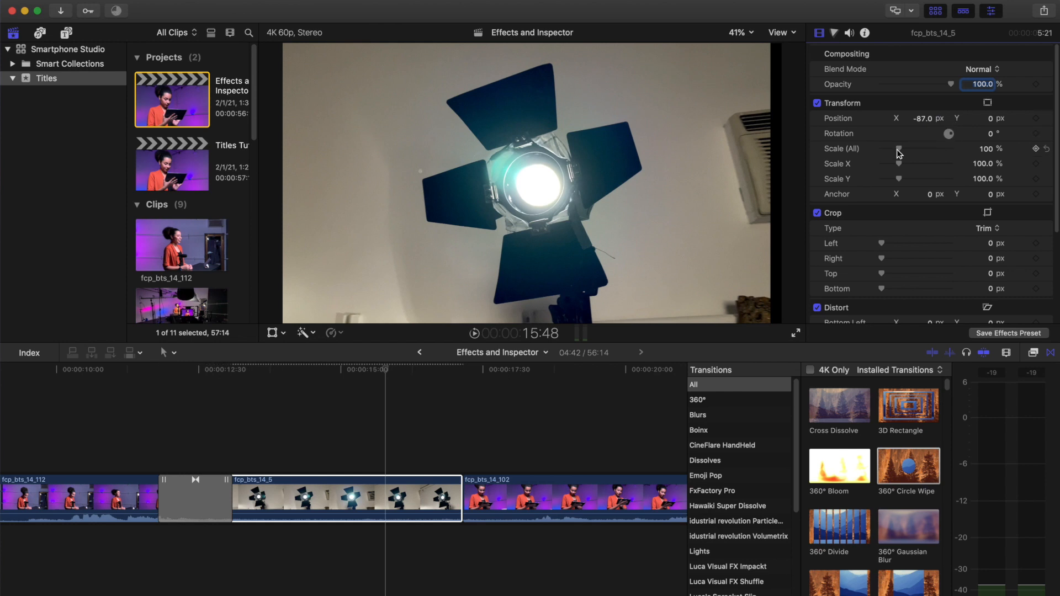
drag(897, 149, 902, 149)
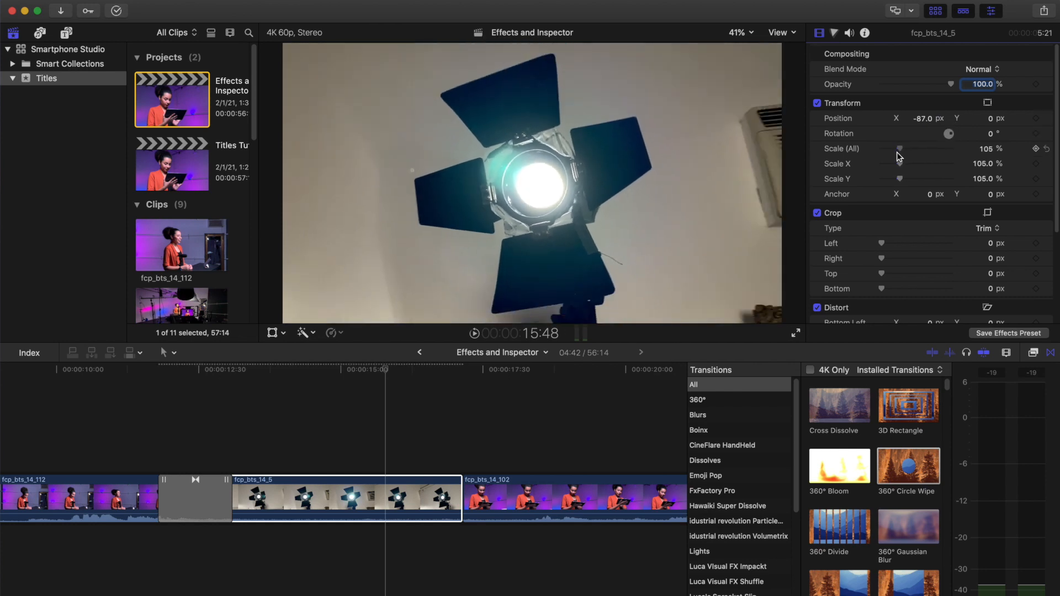
drag(899, 149, 904, 149)
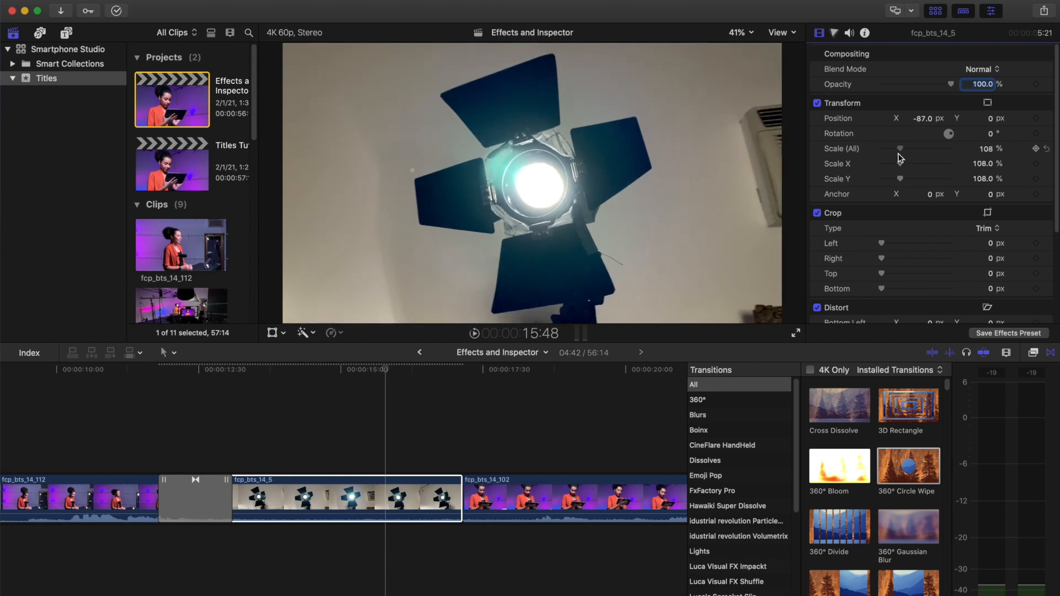
drag(899, 148, 901, 148)
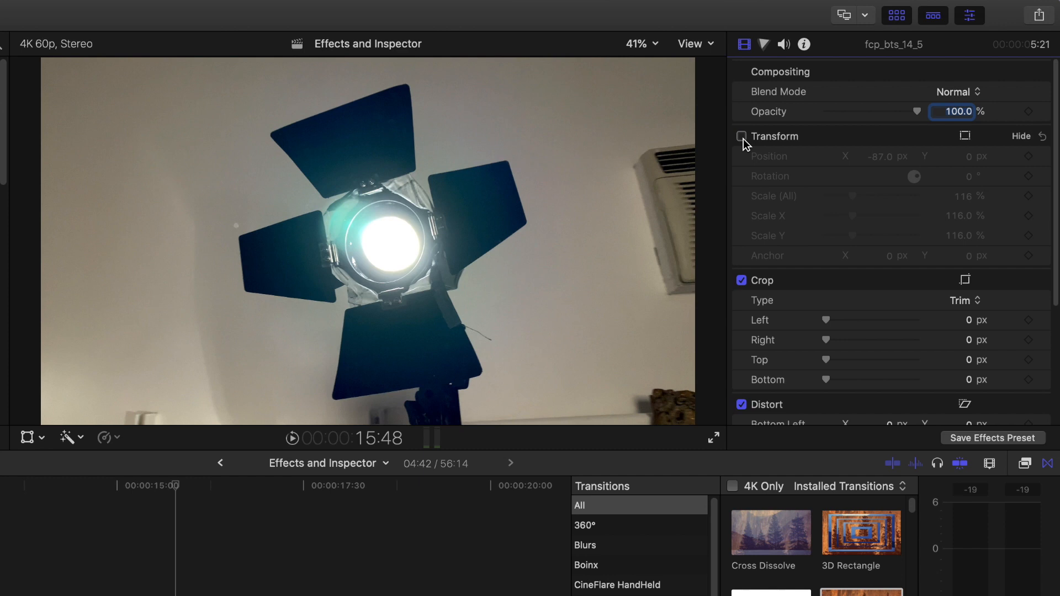
Toggle the Transform changes back on, then reset position and scale to defaults.
click(742, 136)
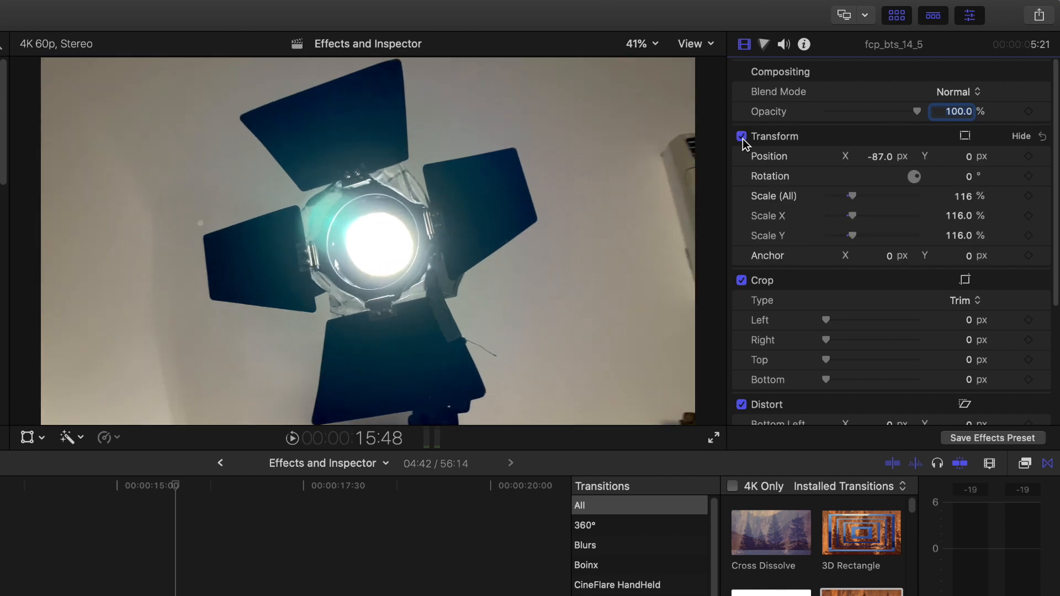
mouse_move(917, 192)
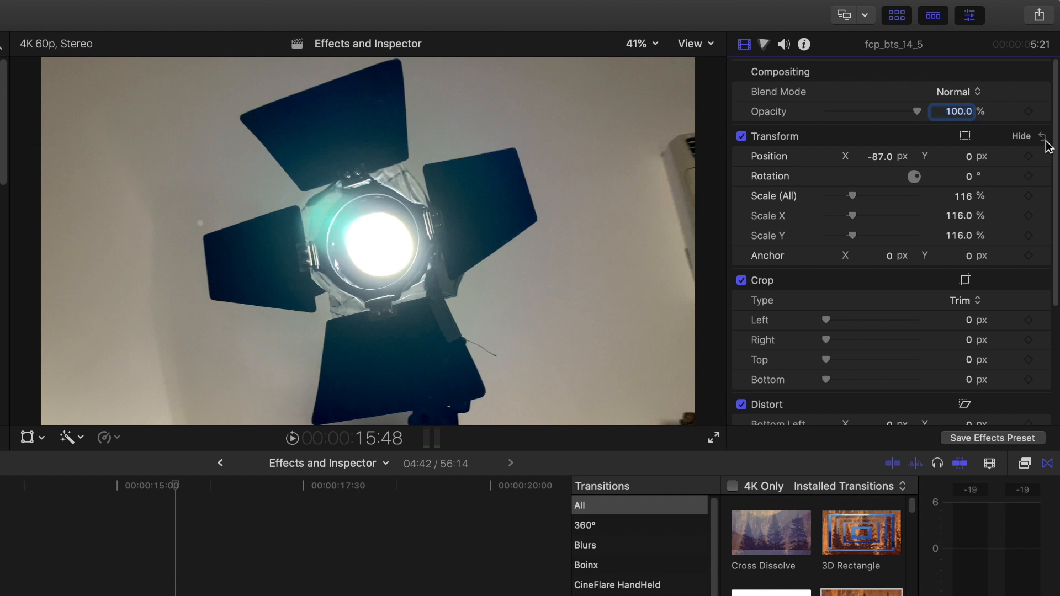
click(1043, 136)
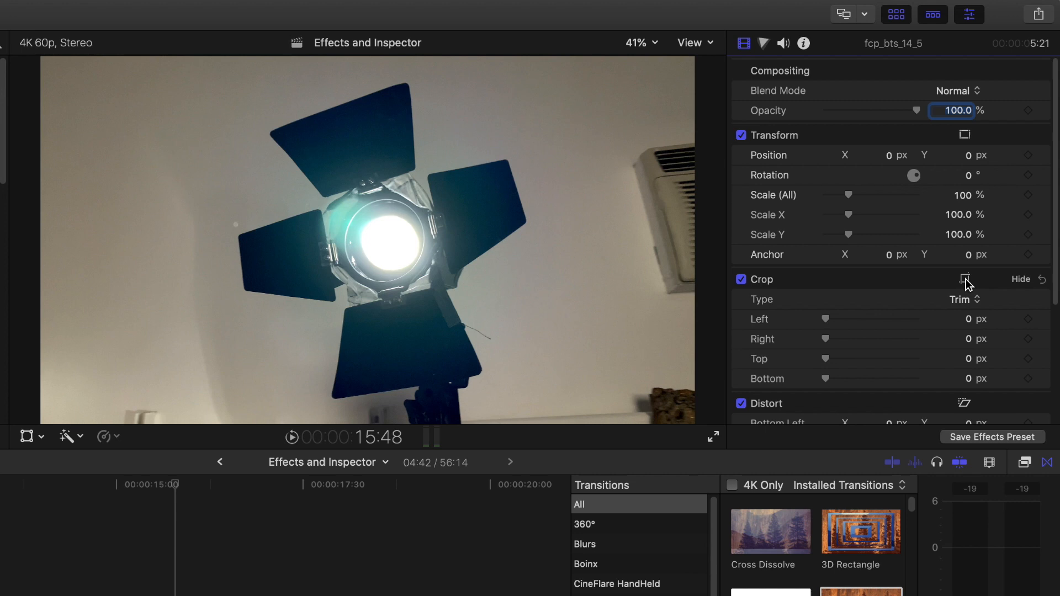
click(965, 280)
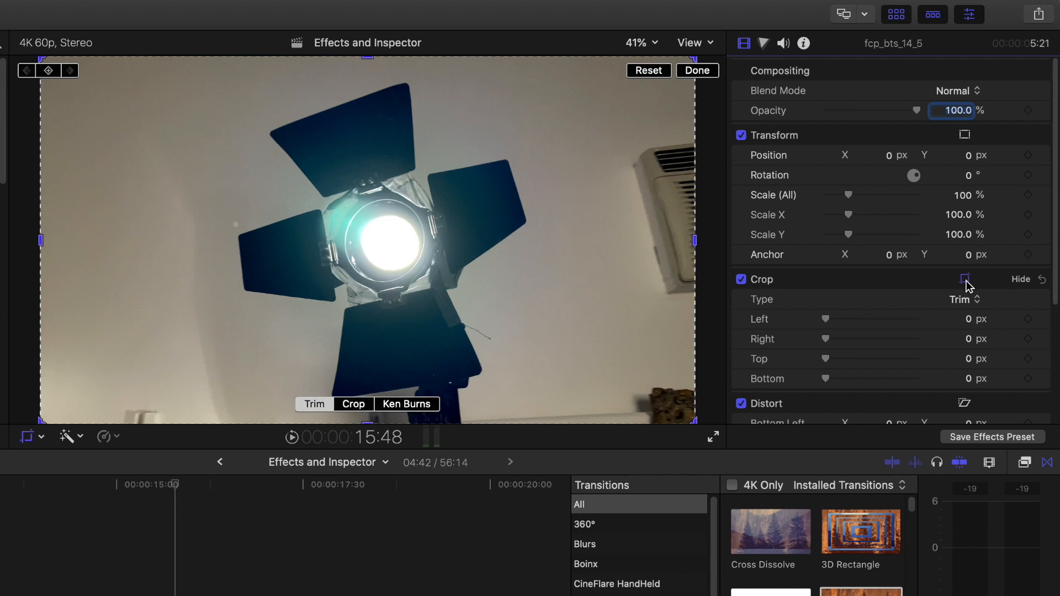
mouse_move(653, 45)
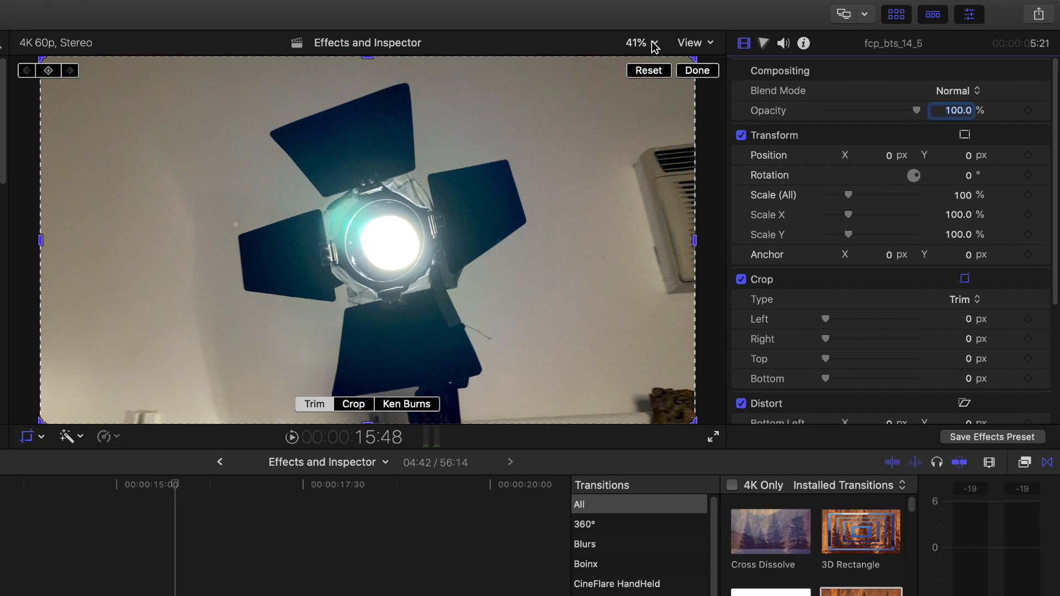
click(638, 43)
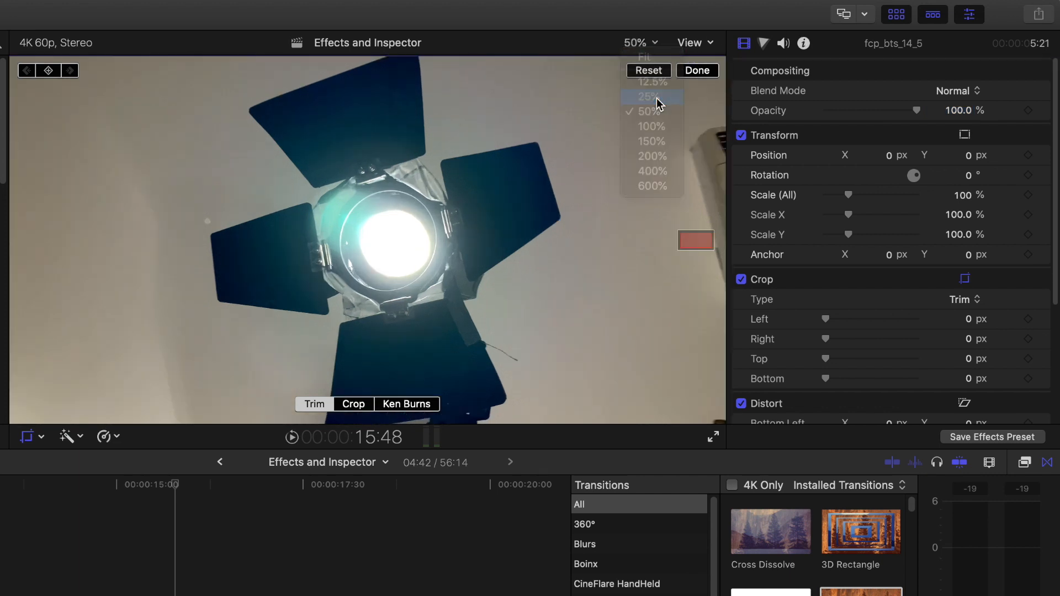
click(648, 95)
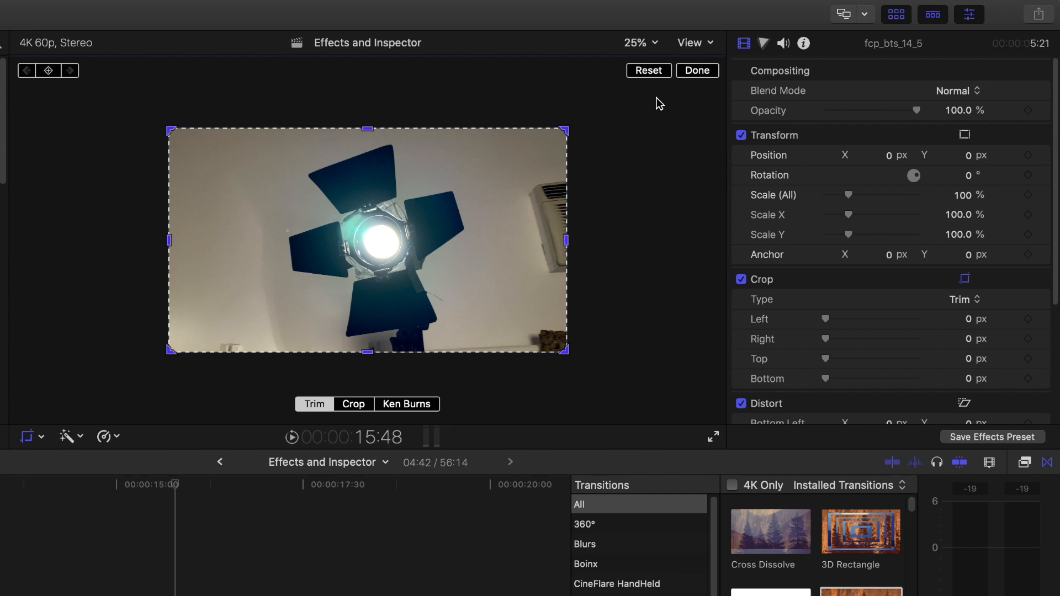
mouse_move(652, 185)
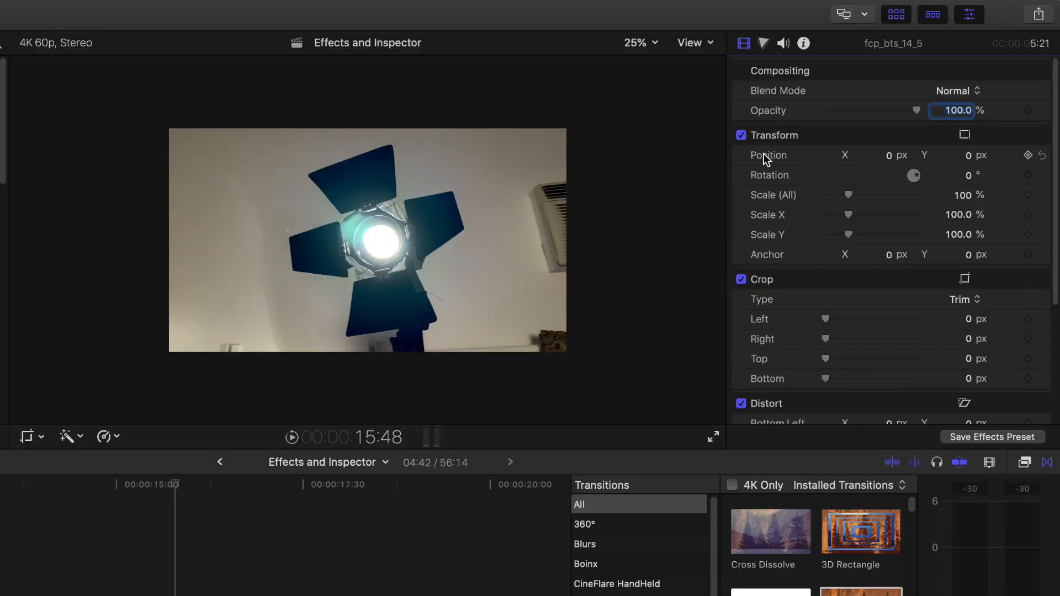
mouse_move(742, 177)
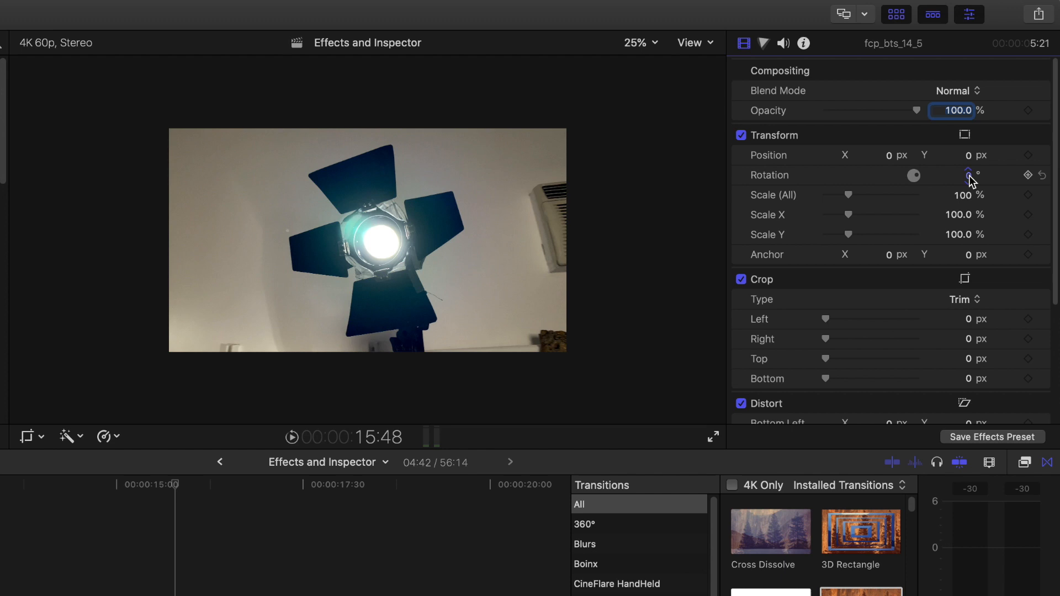
Tilt the lamp clip to a slight rotation of about 4°.
drag(969, 176, 968, 168)
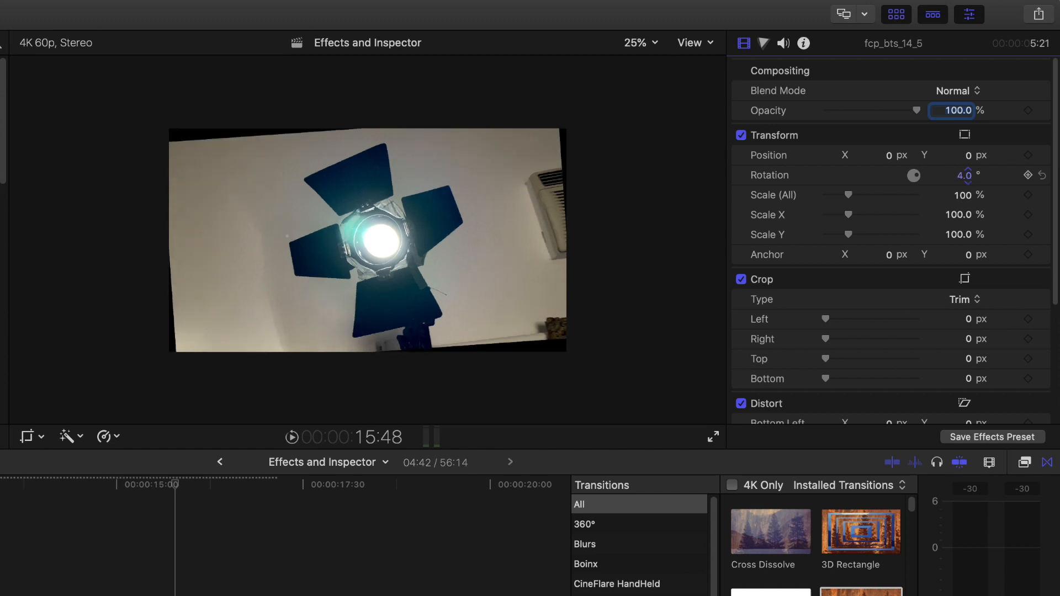
drag(965, 176, 965, 179)
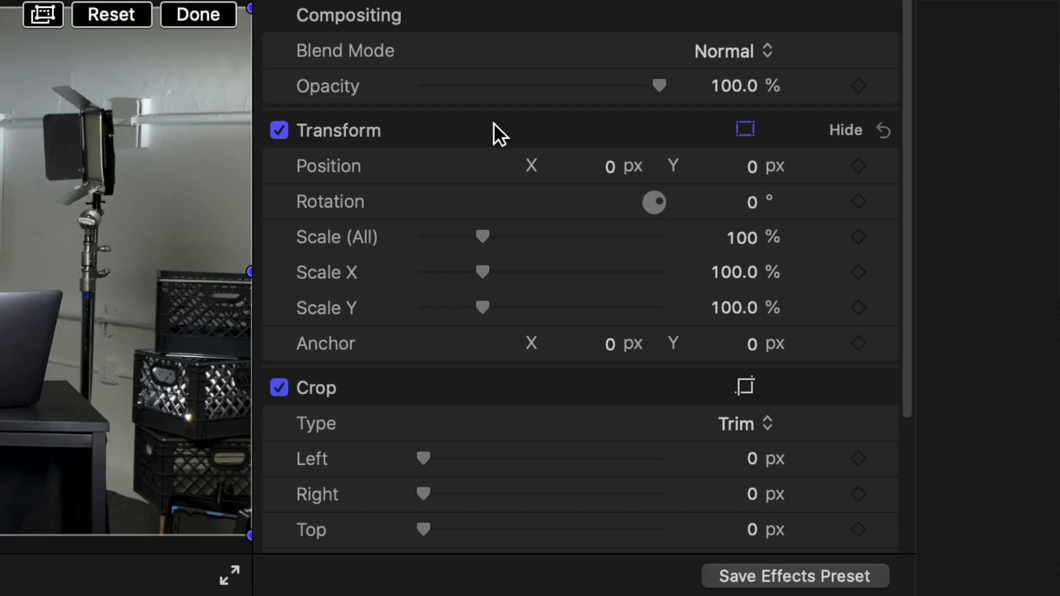
mouse_move(892, 146)
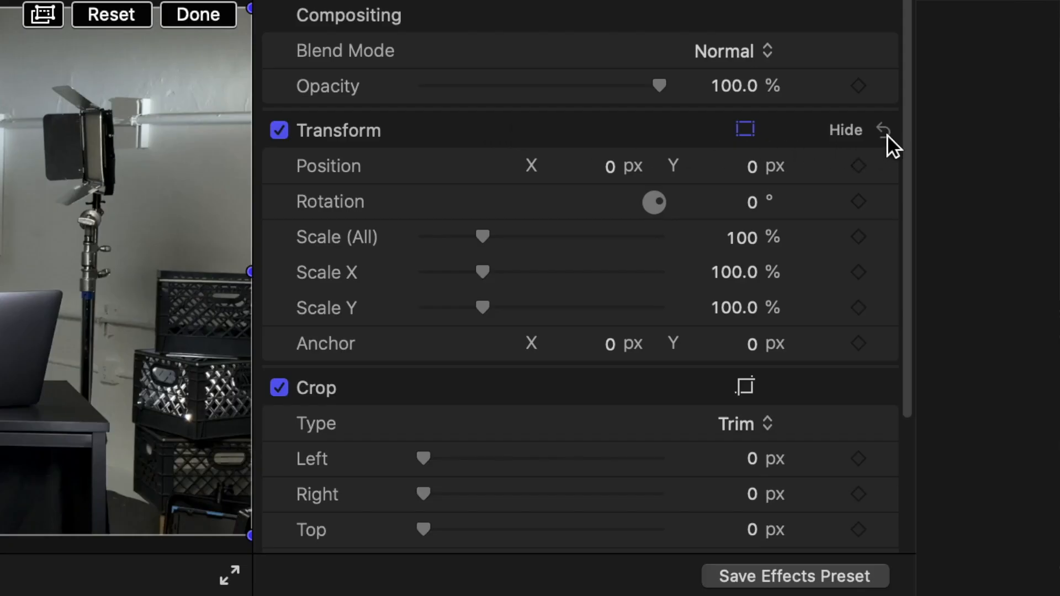
mouse_move(490, 220)
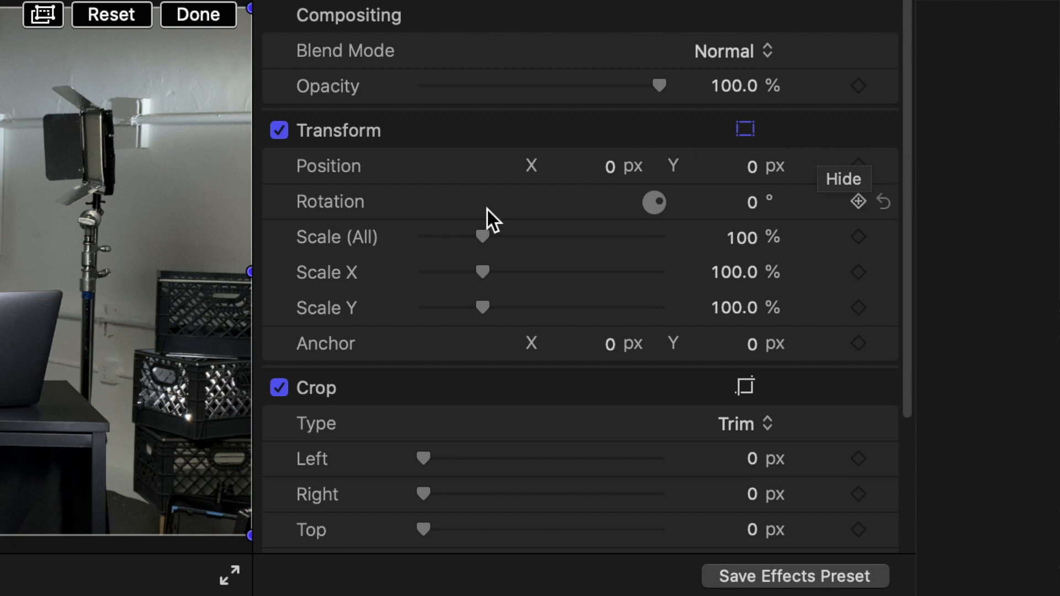
mouse_move(860, 203)
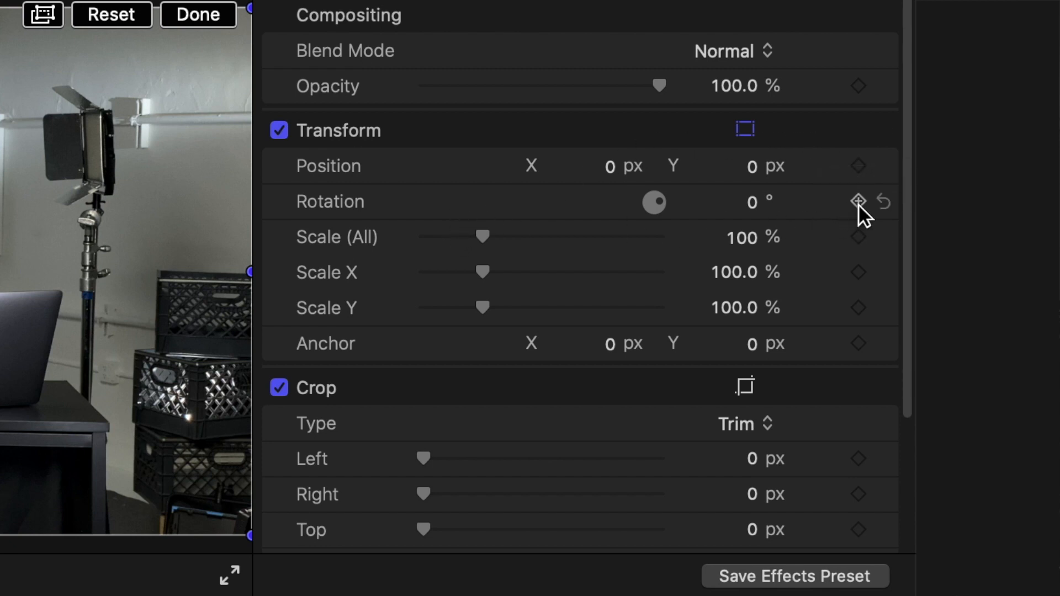
mouse_move(886, 216)
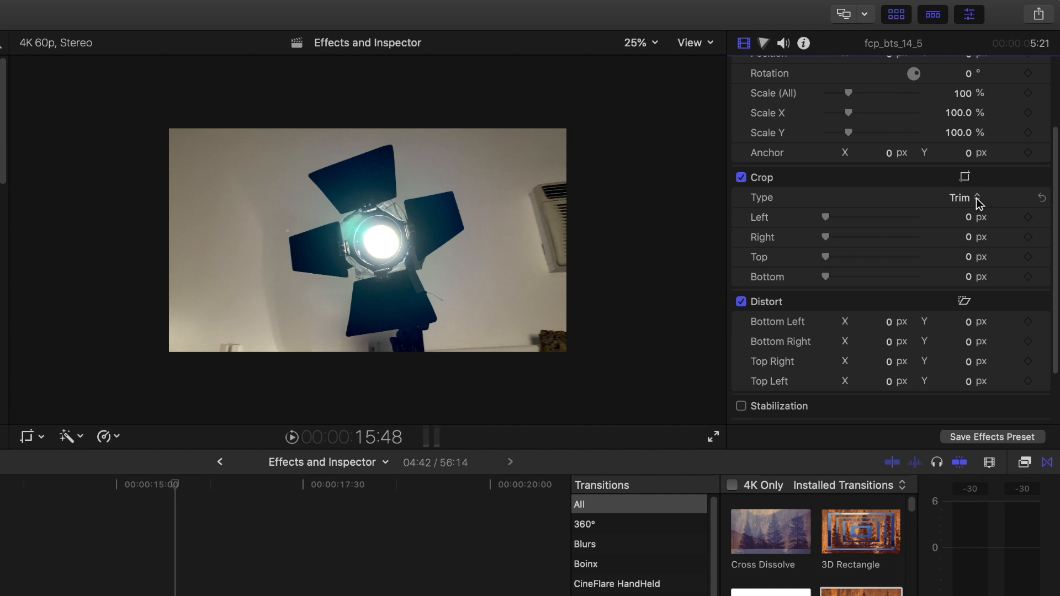
Keep Crop Type on Trim and crop left 392.8, right 315.8, top 583, bottom 106 px.
click(960, 198)
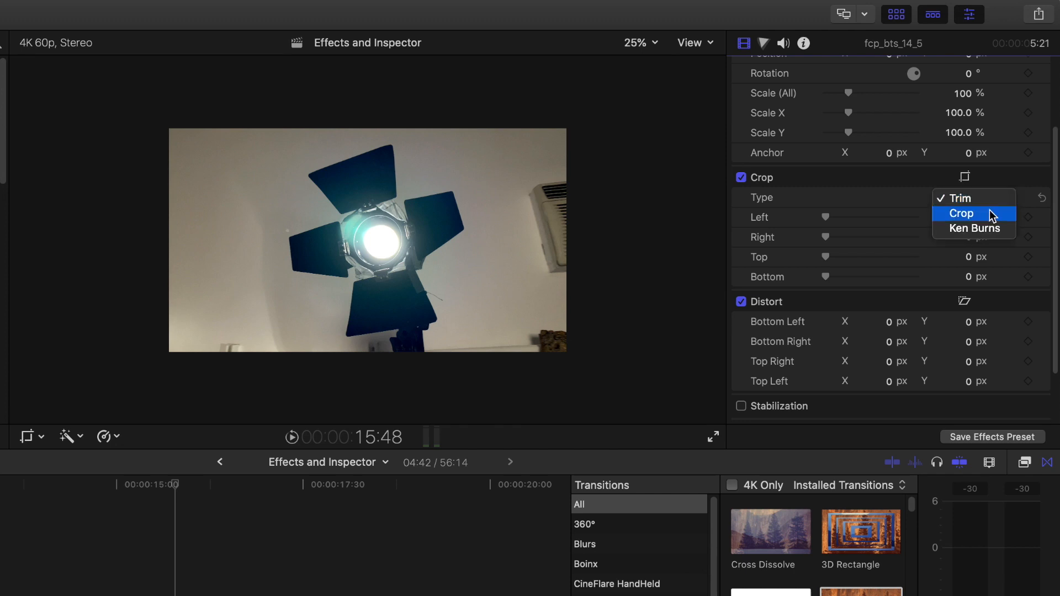
click(959, 198)
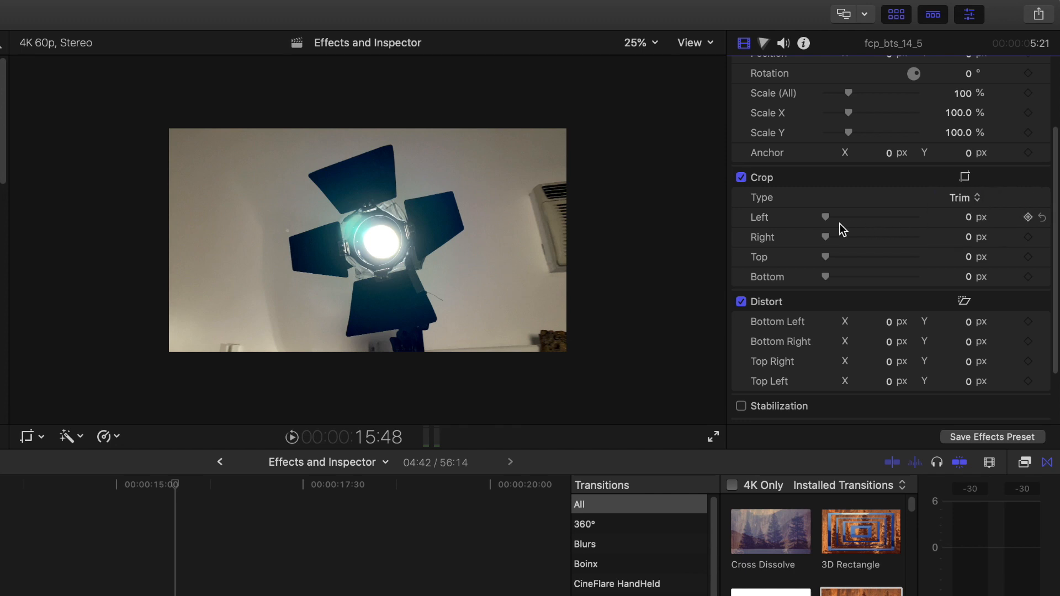
mouse_move(830, 224)
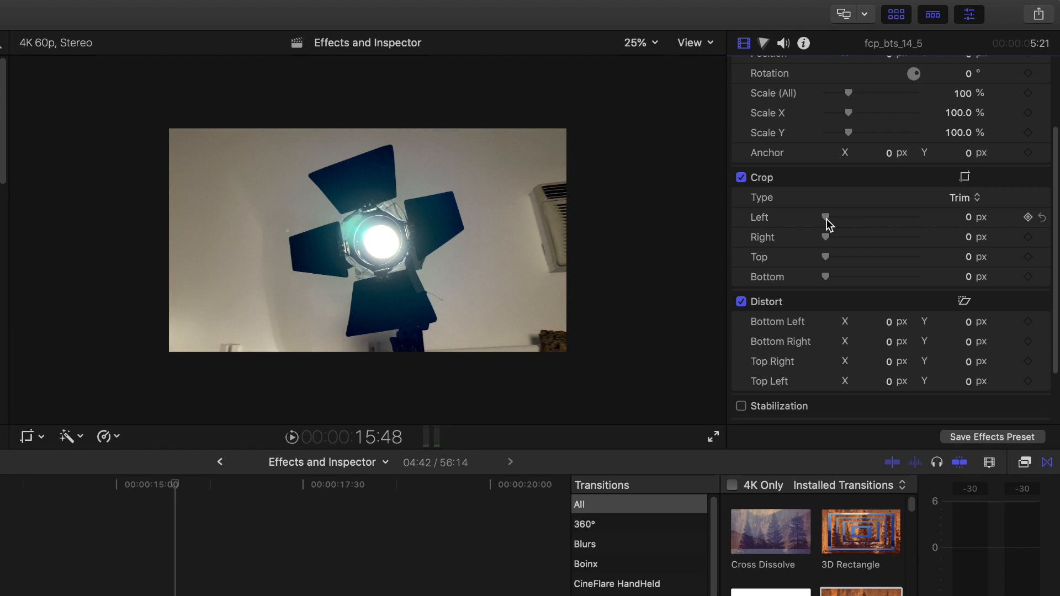
drag(825, 217, 833, 217)
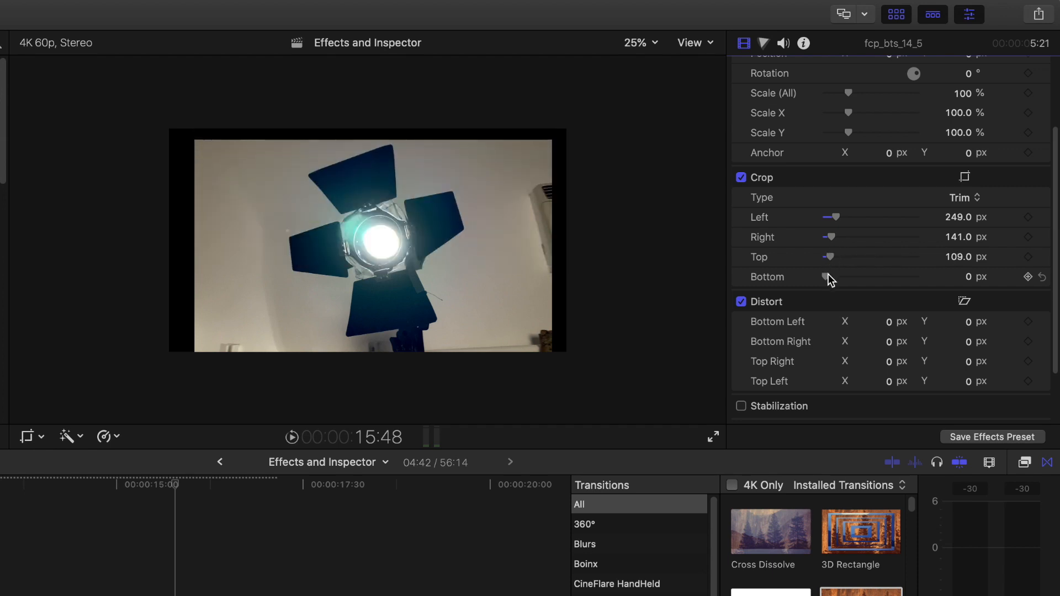
drag(828, 277, 835, 278)
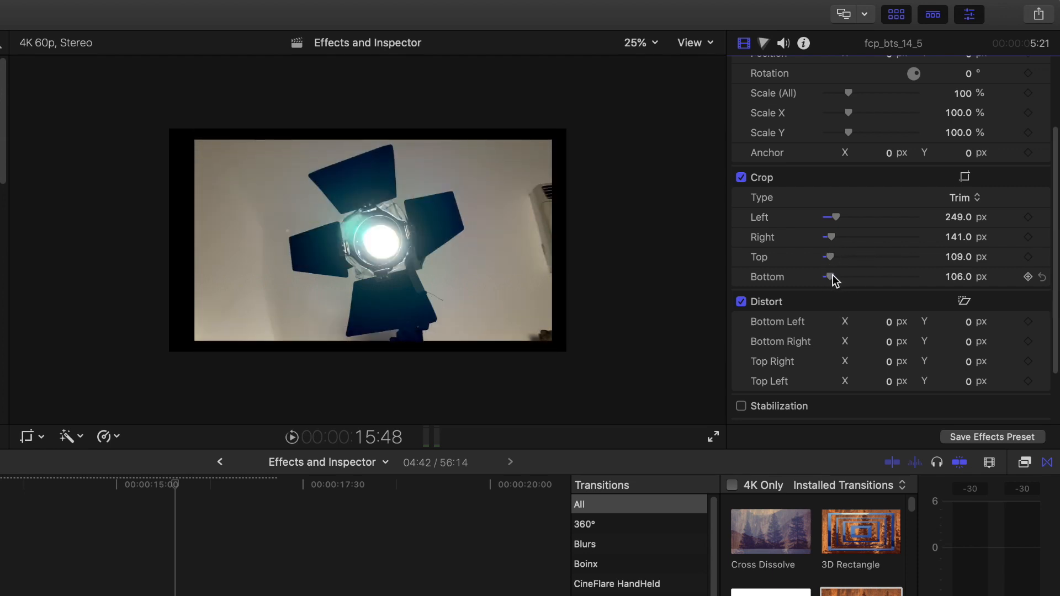
drag(830, 257, 844, 258)
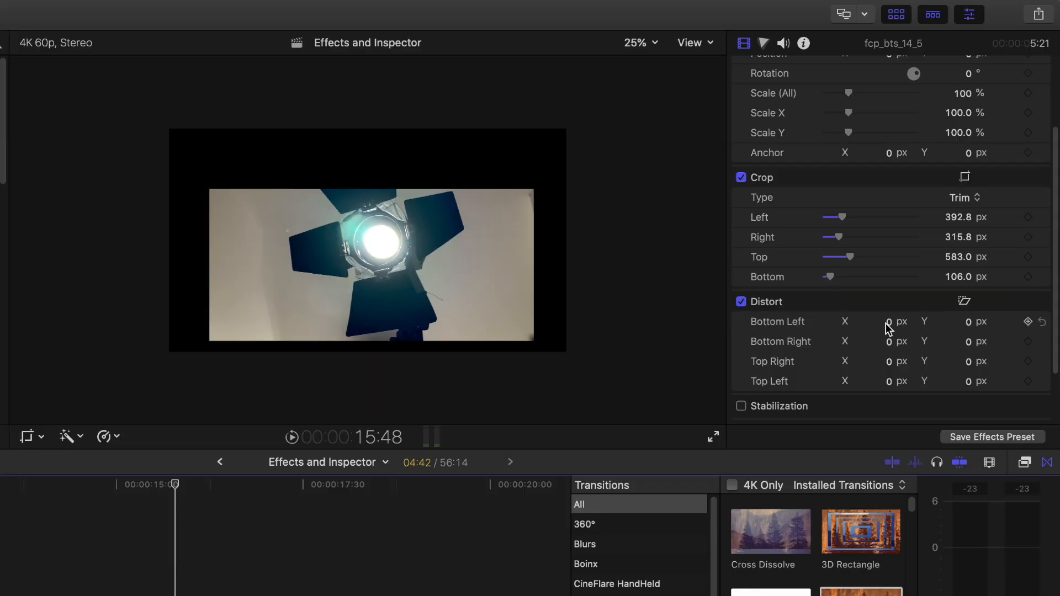
Distort the bottom-left corner to X 53, Y 14 px.
drag(882, 322, 882, 337)
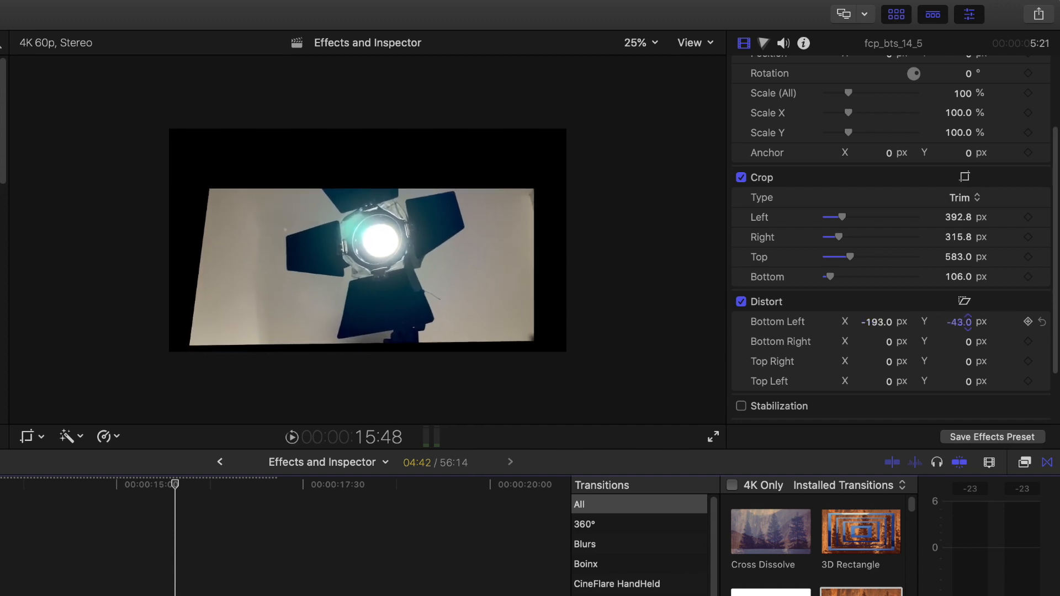
drag(960, 322, 967, 324)
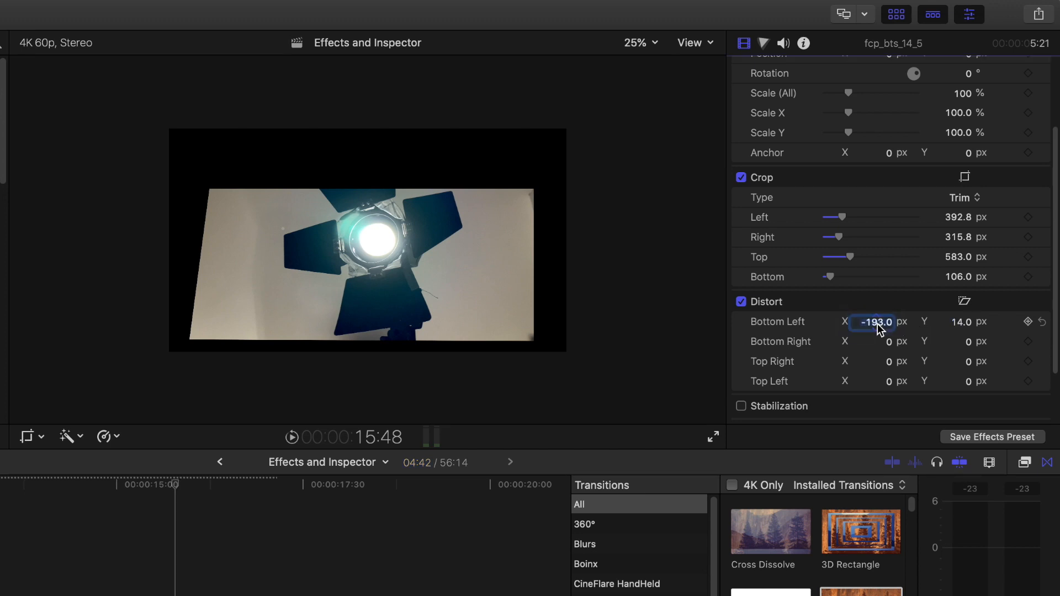
text(53.0)
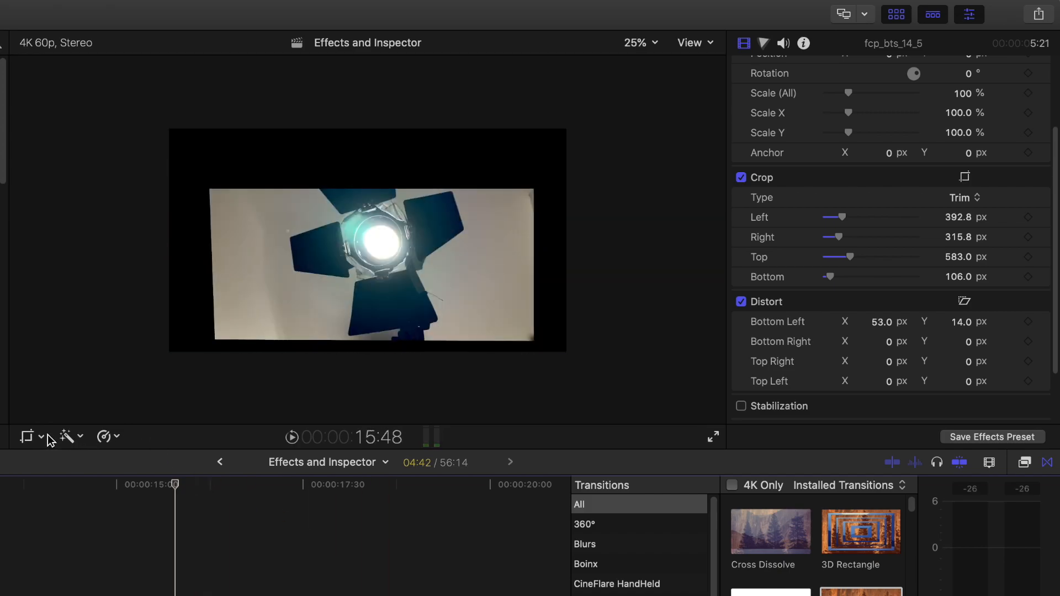
Scale the clip to about 123% with the viewer Transform handles, then undo back to 100%.
click(41, 437)
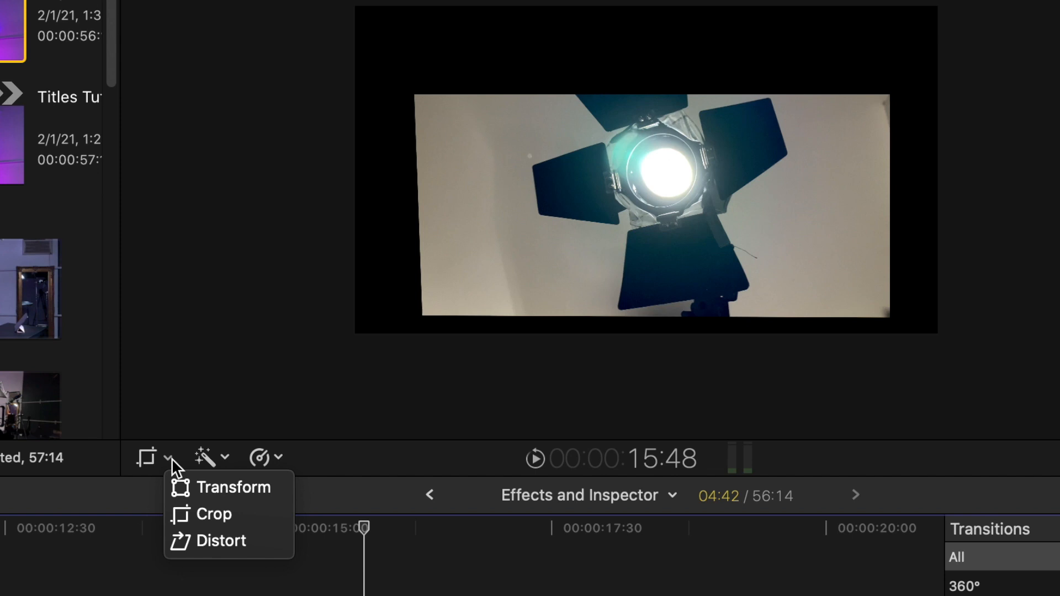
mouse_move(233, 487)
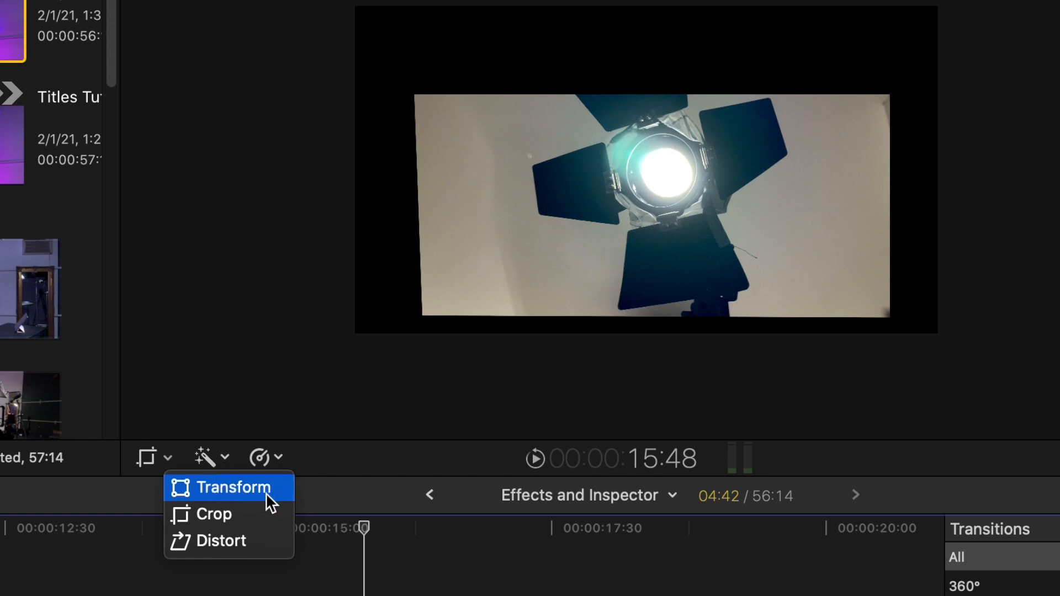
click(231, 487)
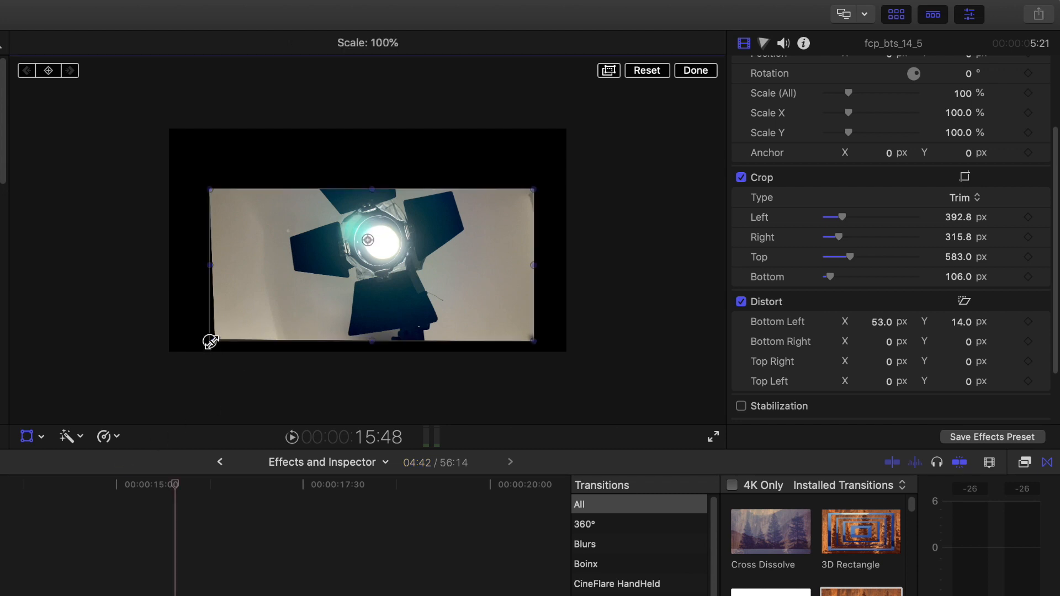
drag(211, 342, 205, 345)
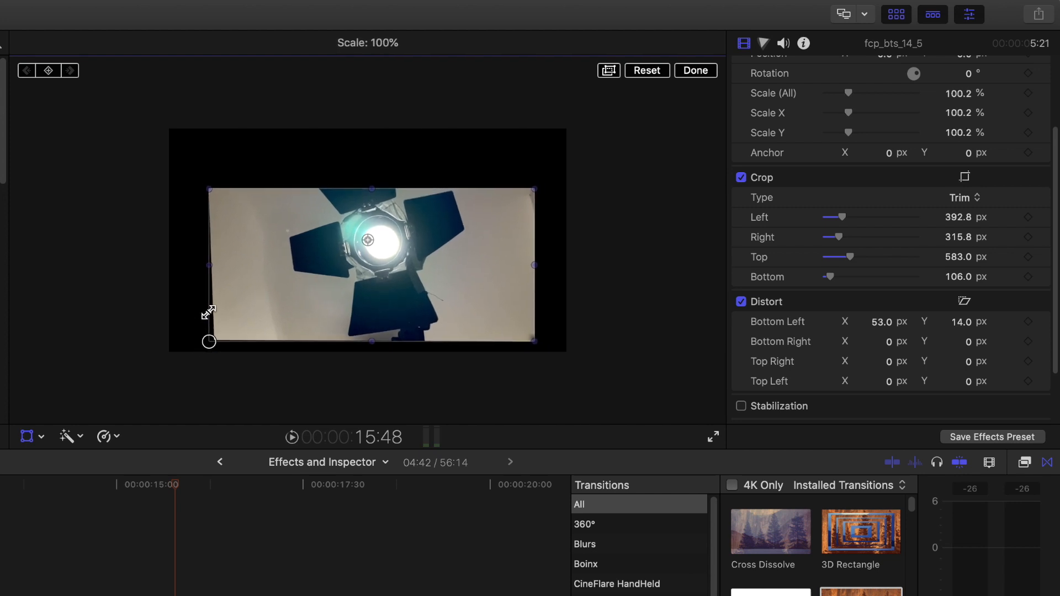
drag(209, 341, 172, 365)
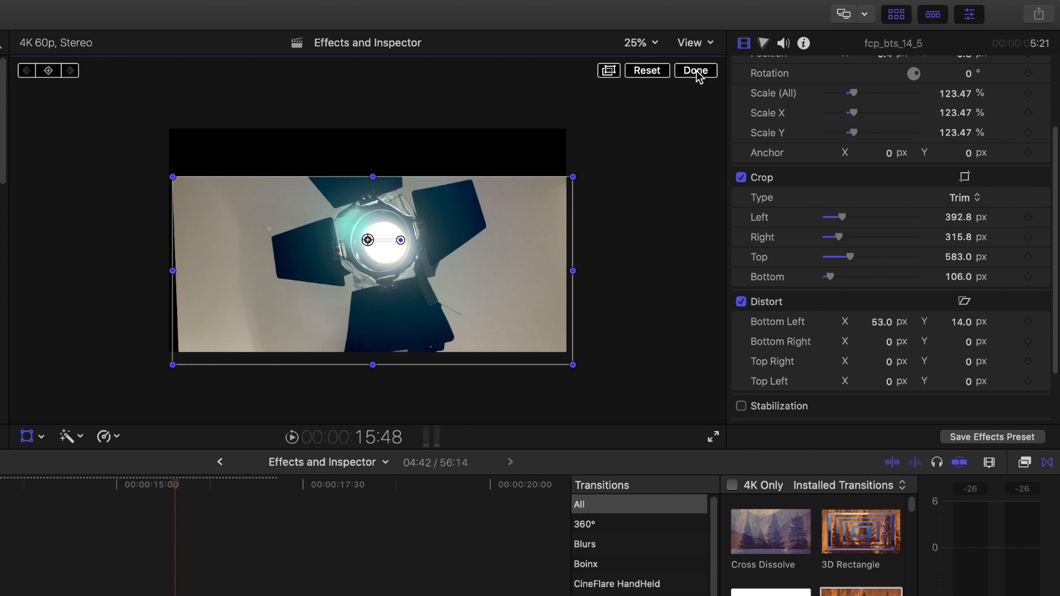
click(646, 71)
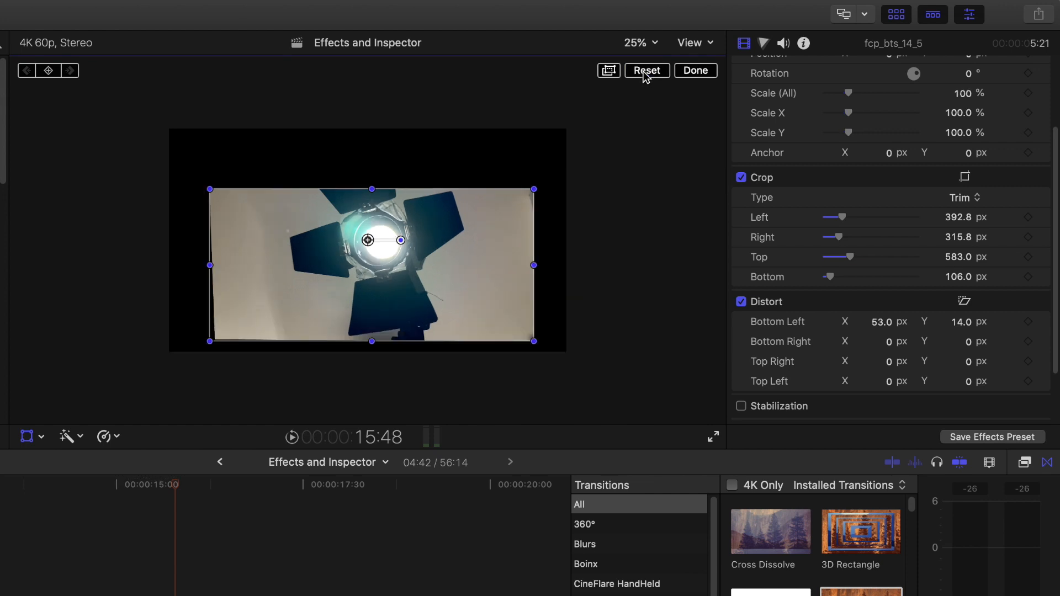
mouse_move(710, 77)
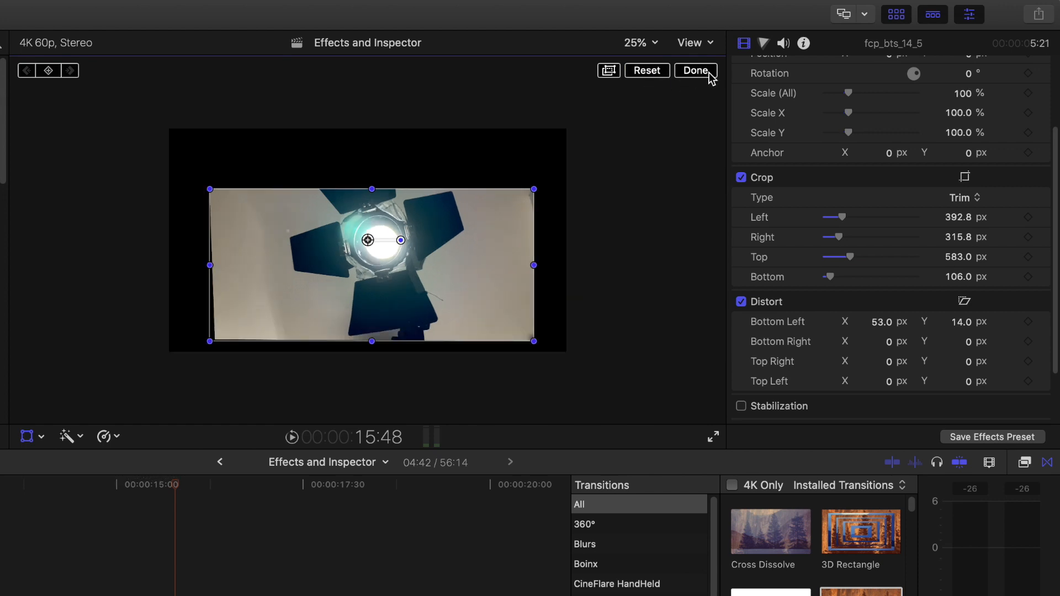
click(696, 71)
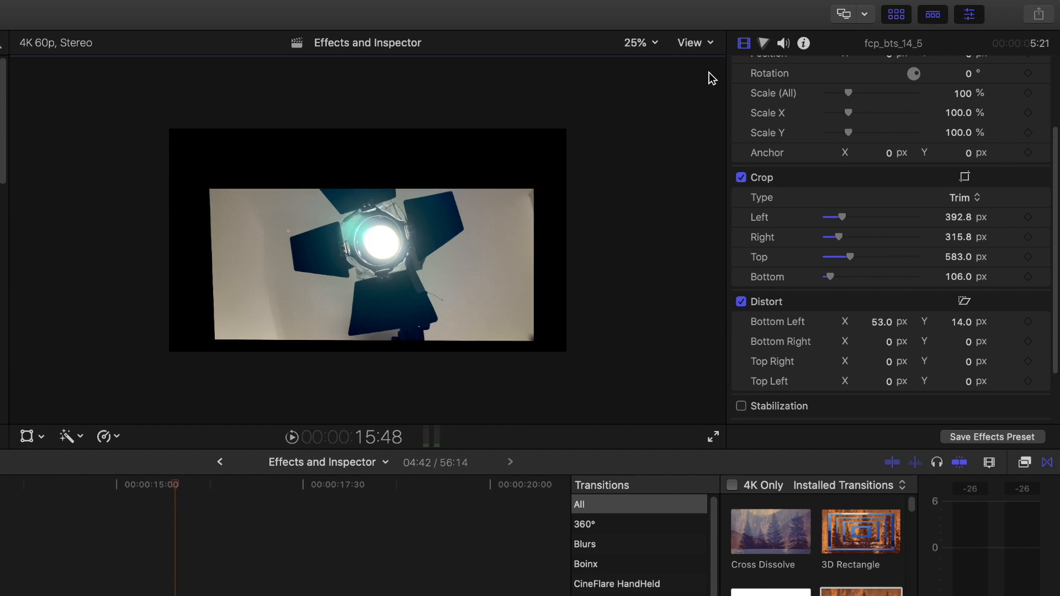
Re-enter viewer Transform and enlarge the clip to about 122 percent.
click(41, 436)
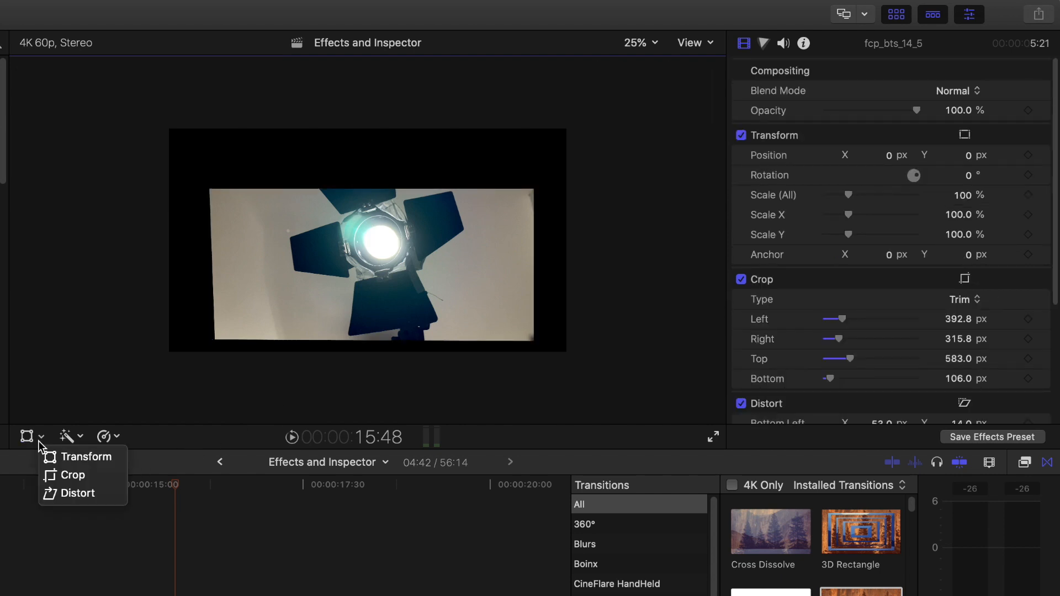
mouse_move(85, 457)
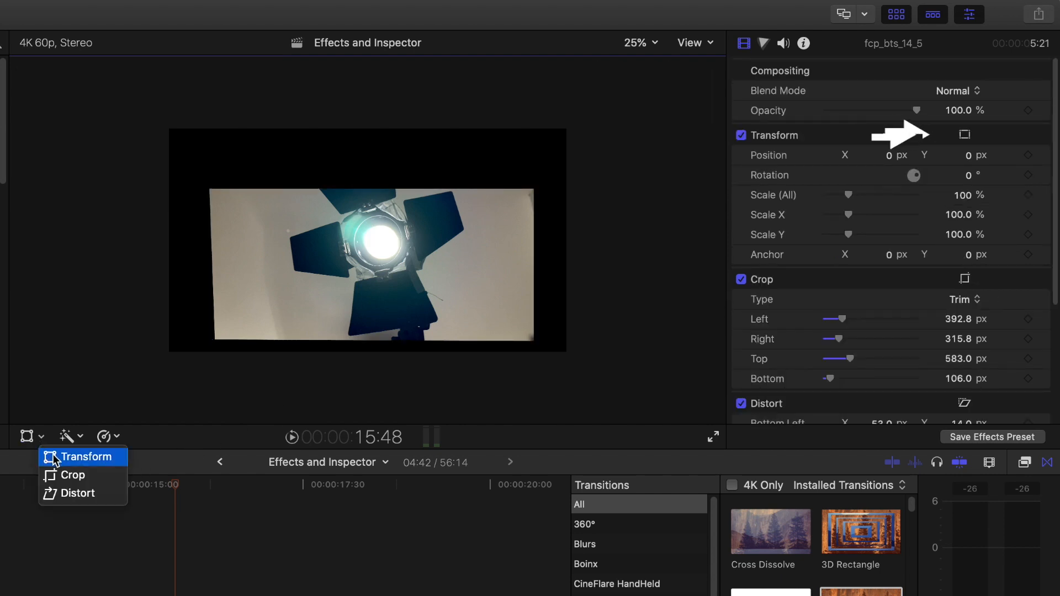
click(83, 456)
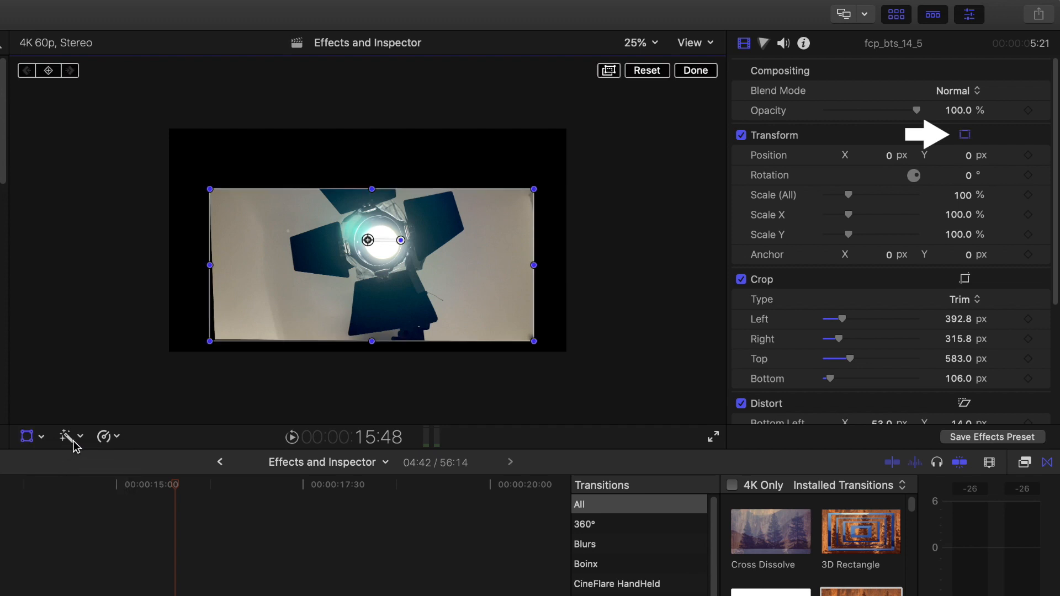
drag(211, 342, 217, 338)
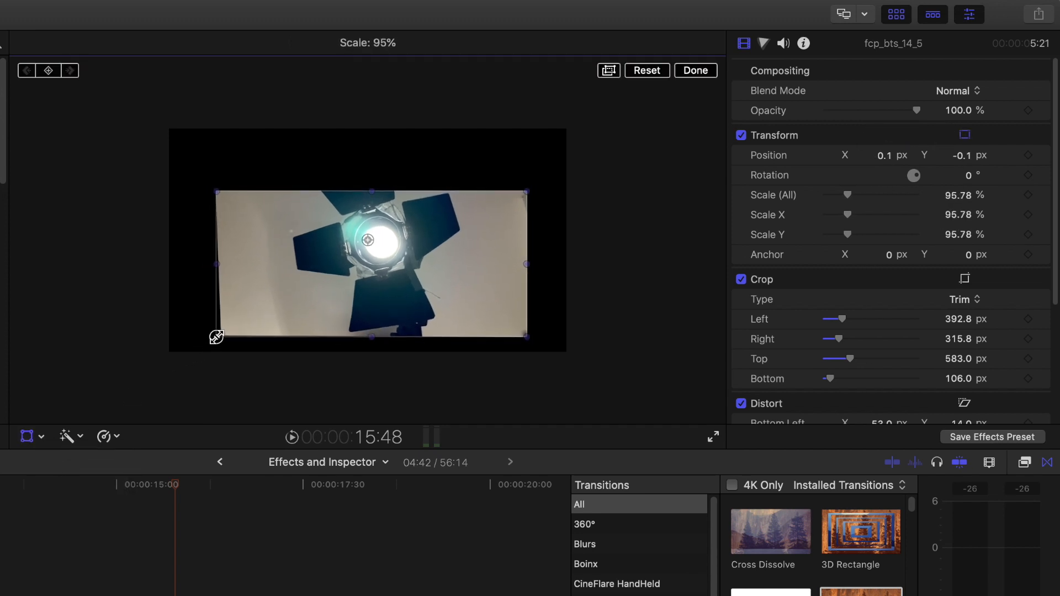
drag(213, 335, 175, 359)
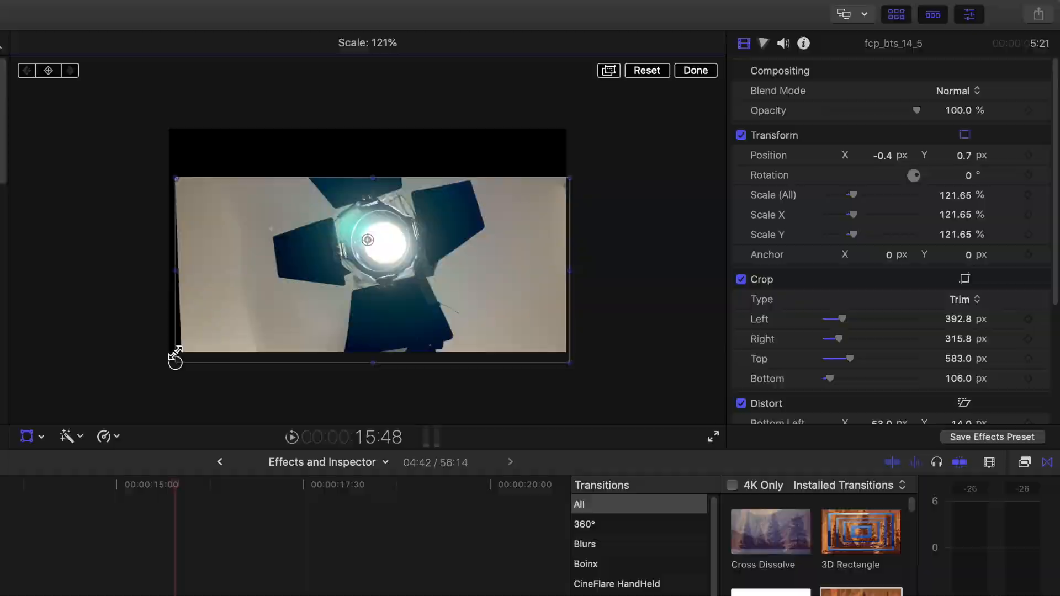
Clear the distort offsets and switch the Crop overlay to Ken Burns.
drag(175, 360, 163, 367)
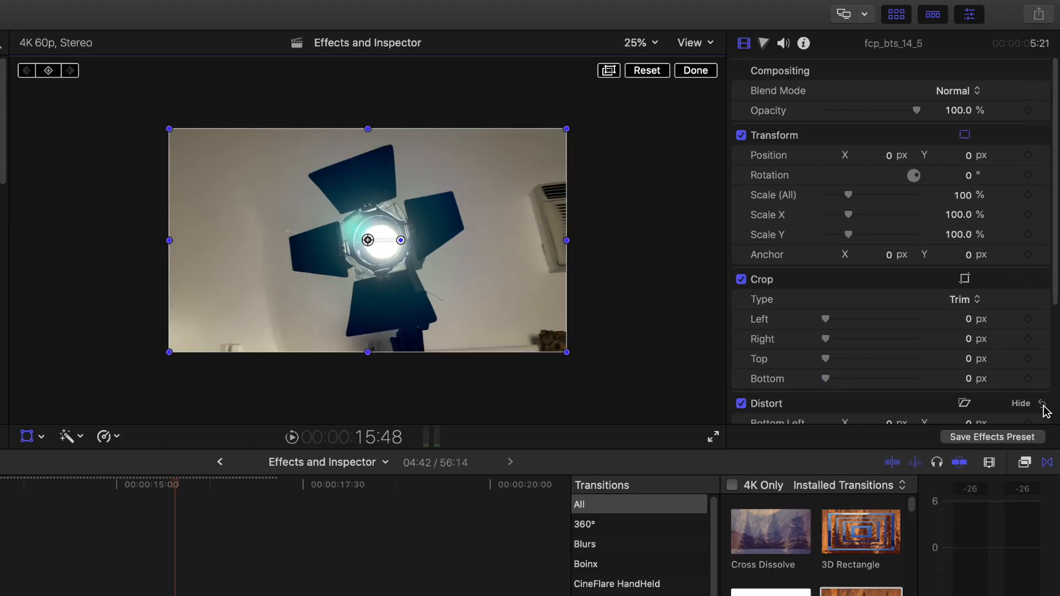
click(40, 436)
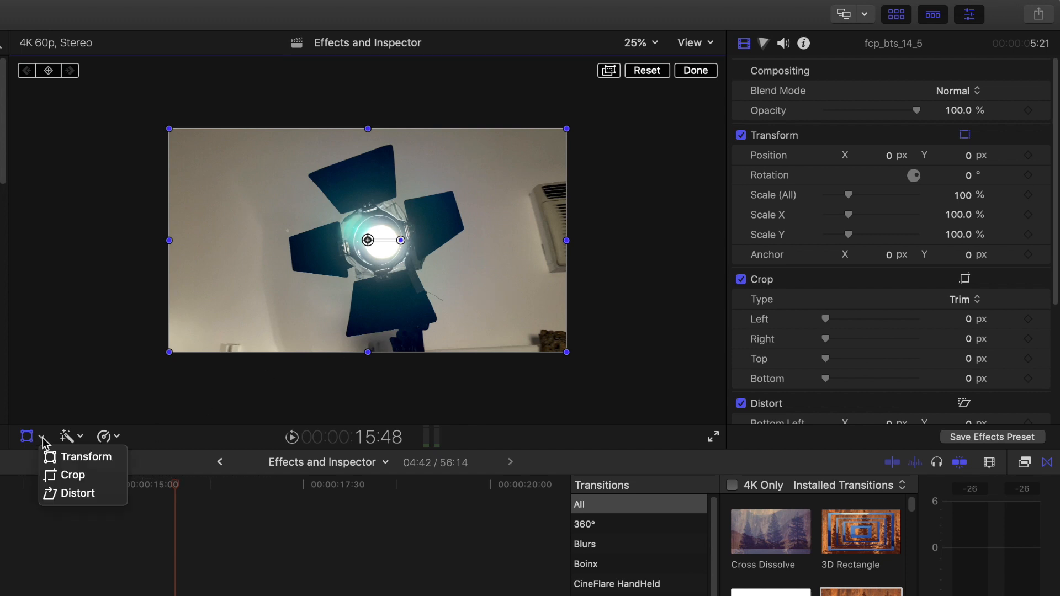
click(72, 475)
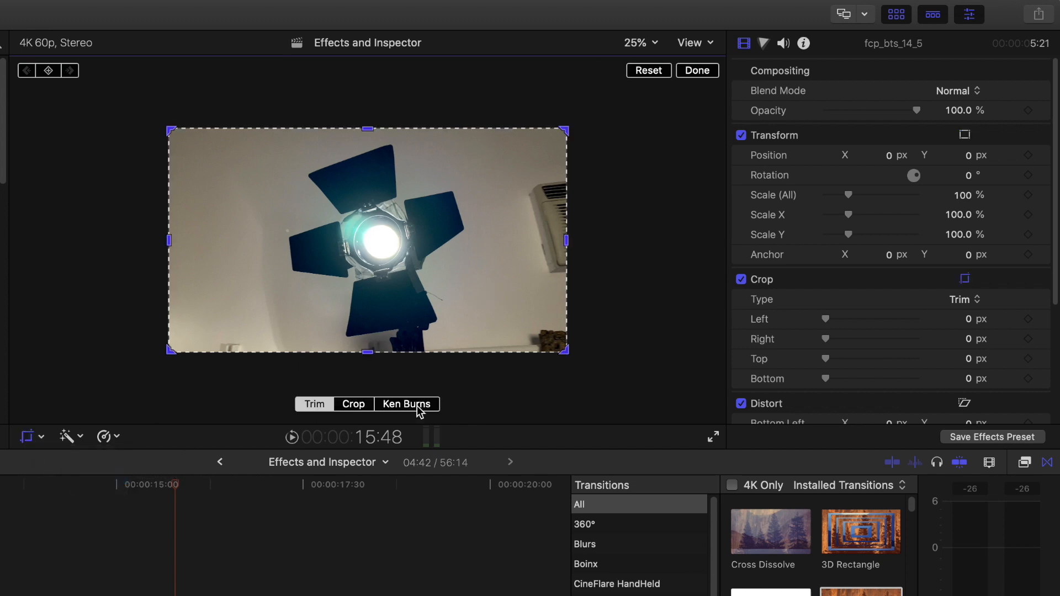
click(406, 404)
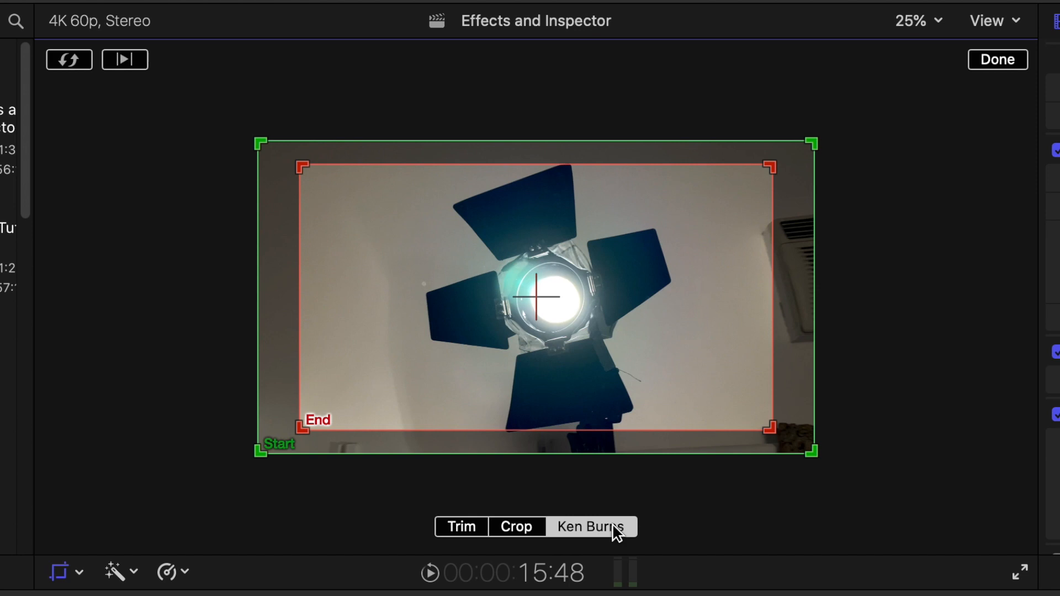
mouse_move(792, 405)
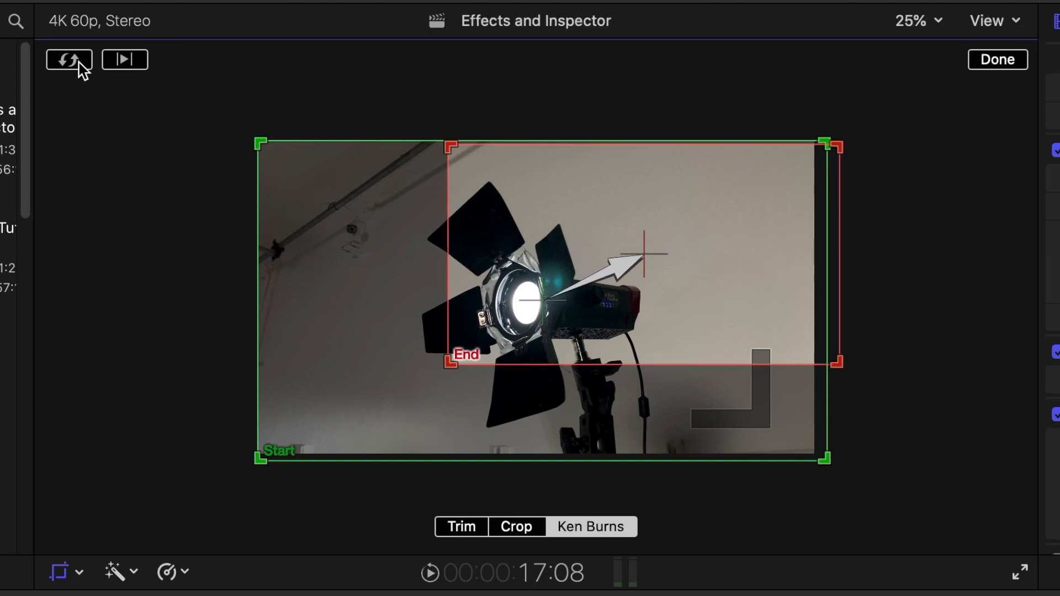
Swap start and end framing so the move pulls out from the lamp, preview it, and finish.
click(67, 60)
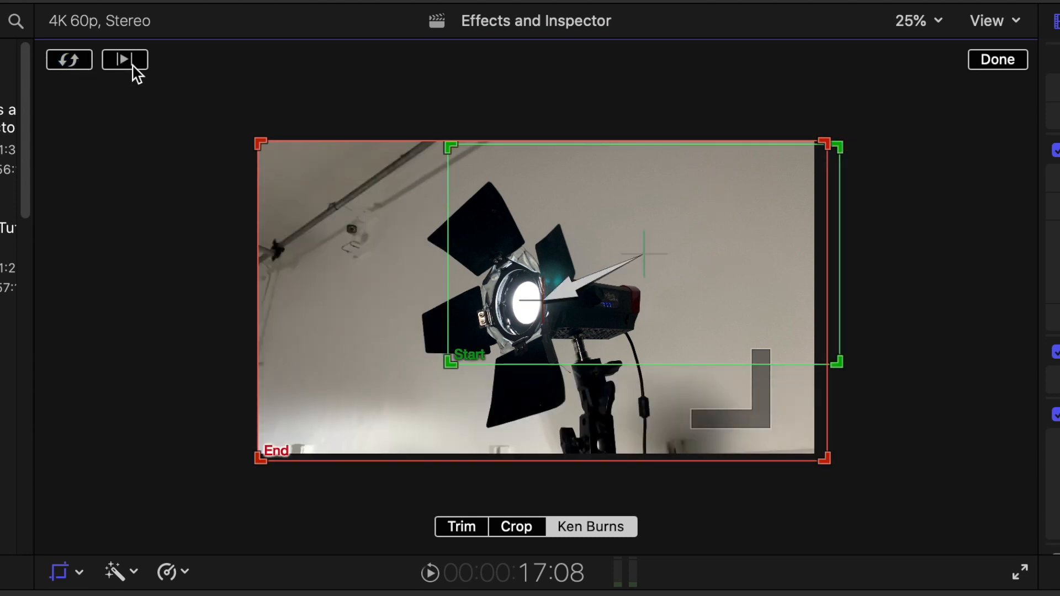
click(124, 60)
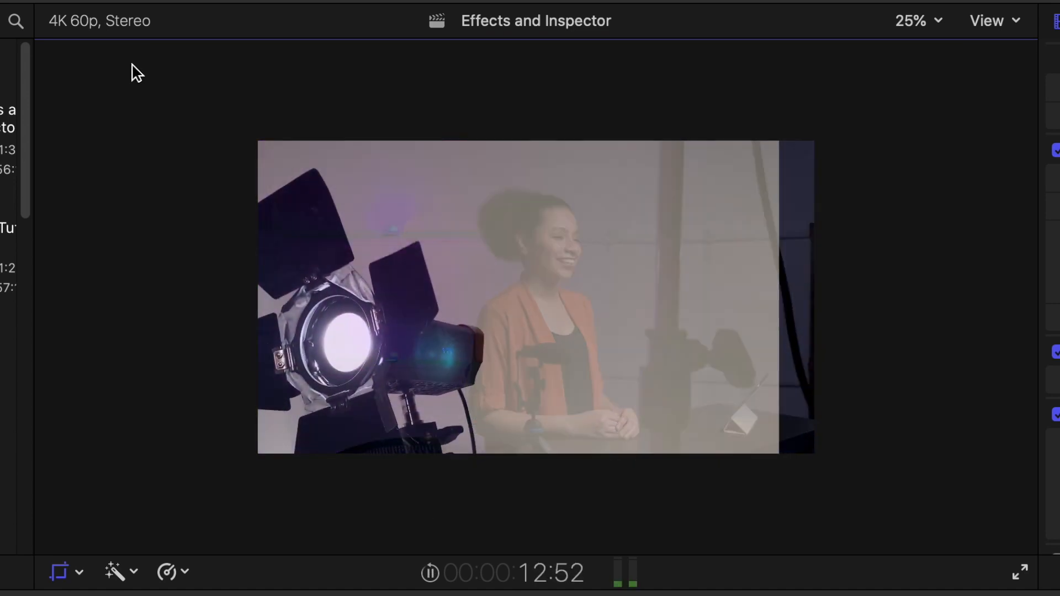
click(590, 527)
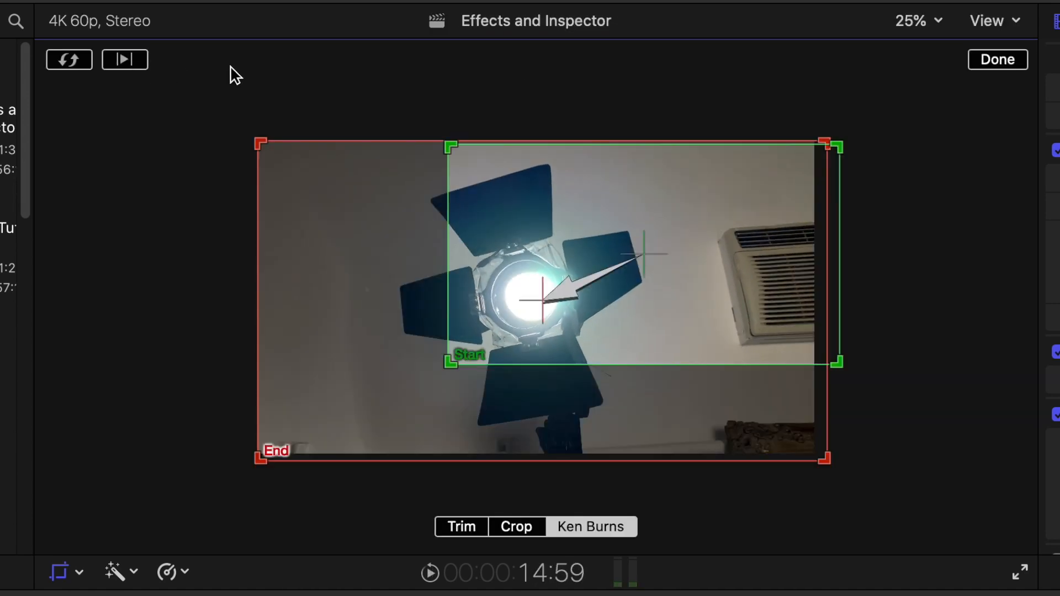
click(996, 59)
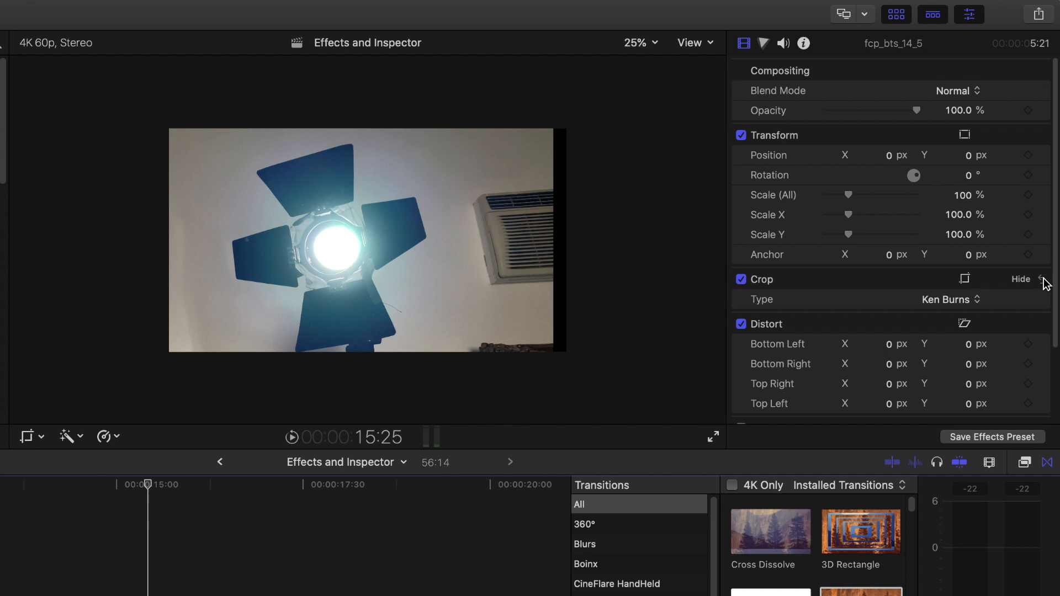
click(946, 300)
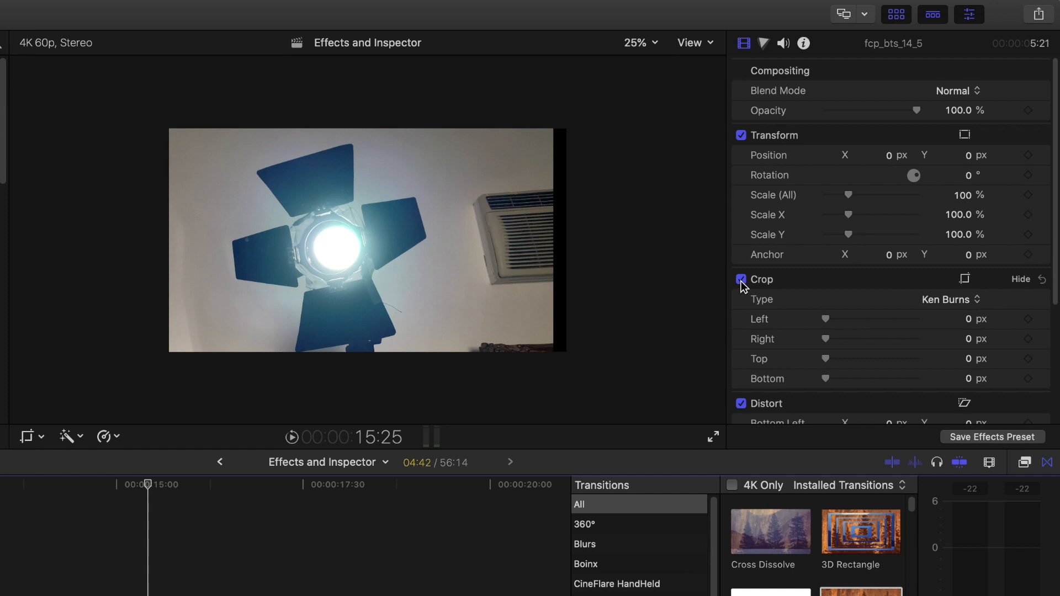
click(741, 280)
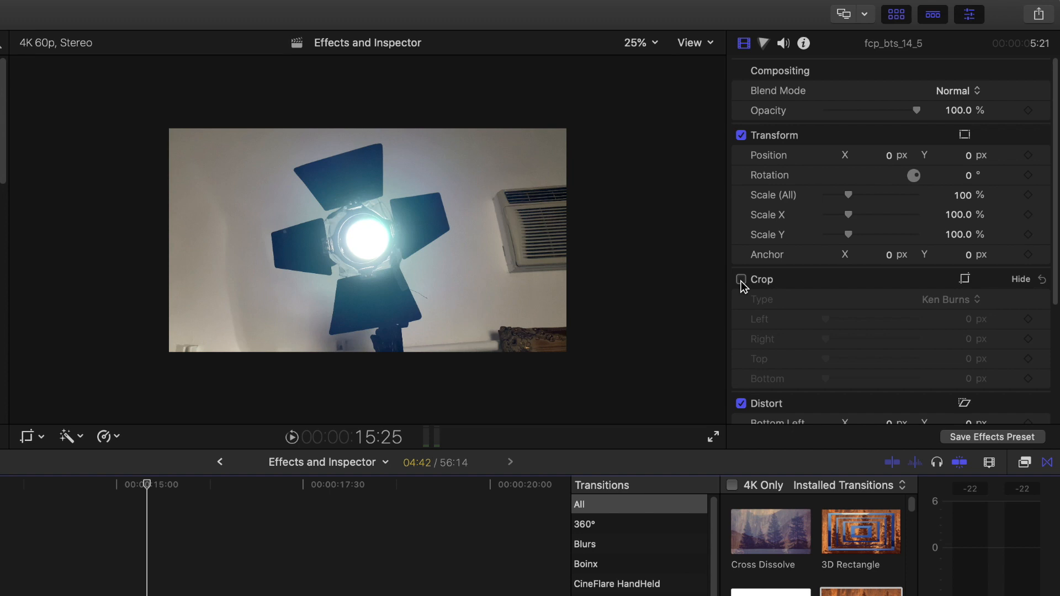
click(741, 279)
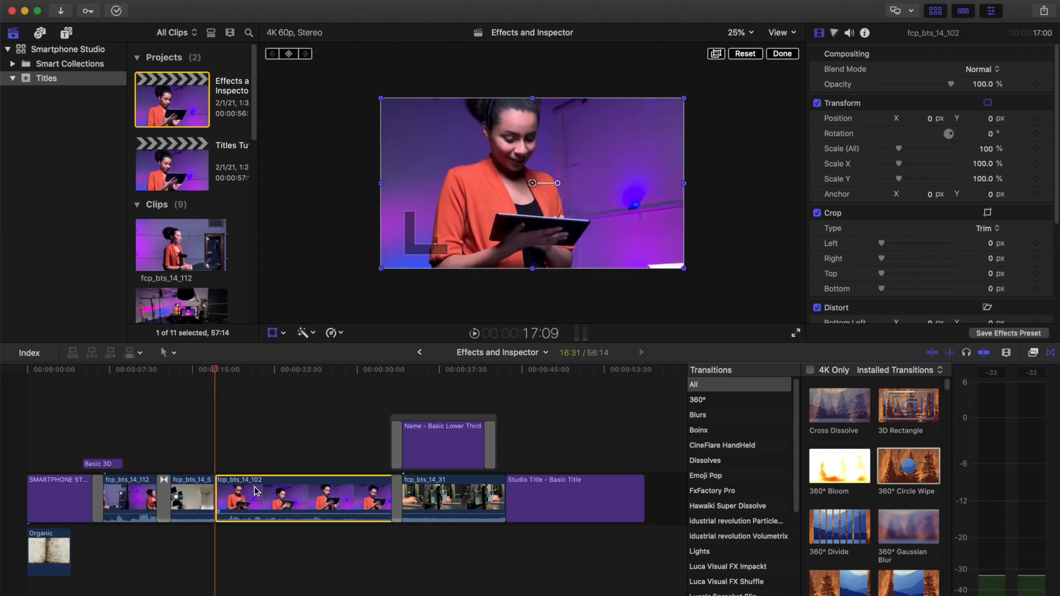
Select the tablet clip fcp_bts_14_102 and step the playhead back two frames for keyframing.
click(273, 332)
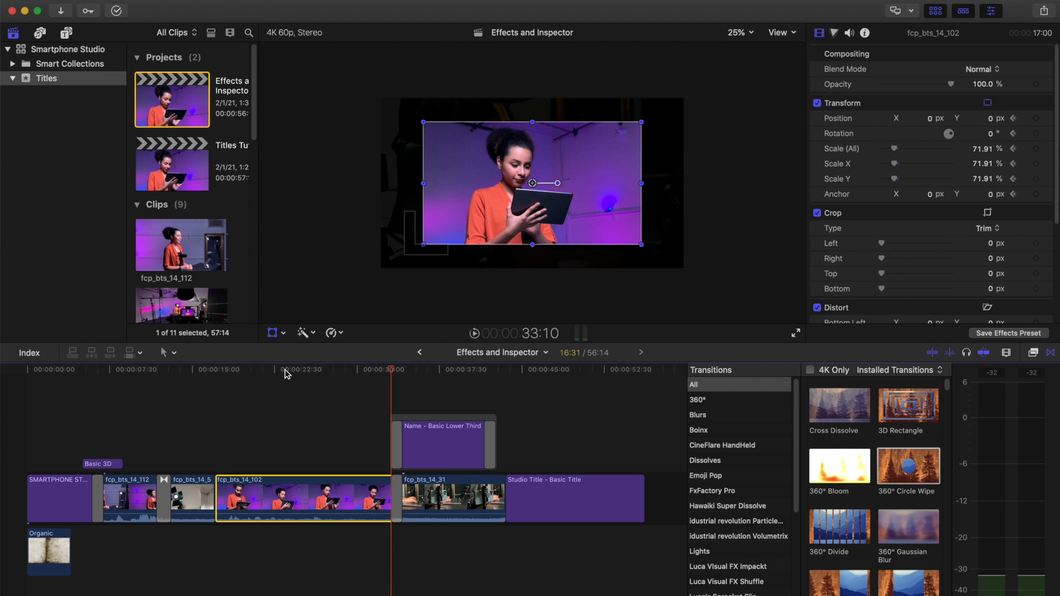
key(Left)
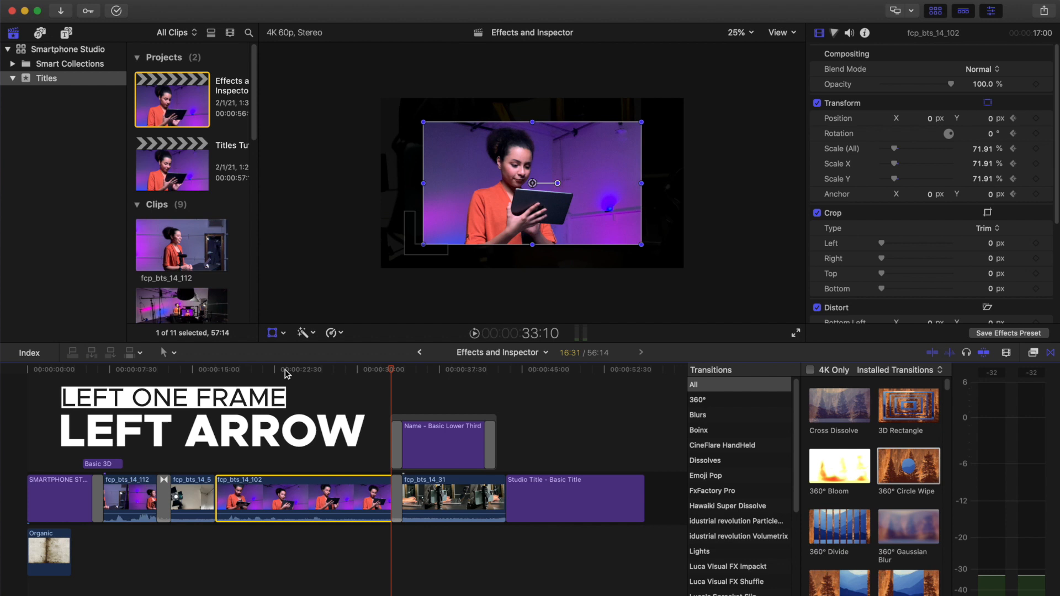
key(Left)
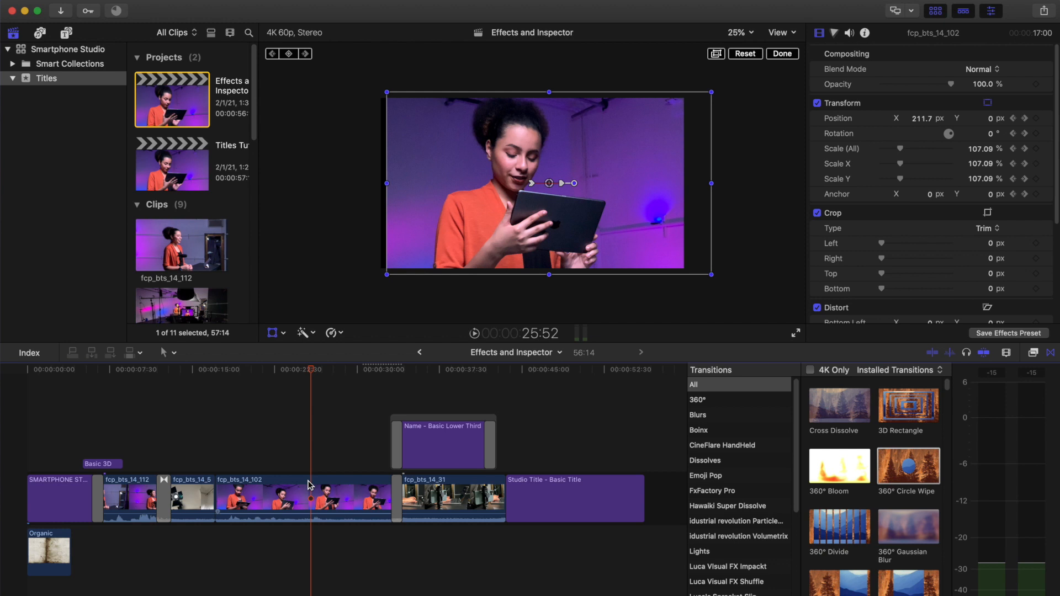
Apply the Basics effect Crisp Contrast to the tablet clip with amount about 77.5.
click(302, 499)
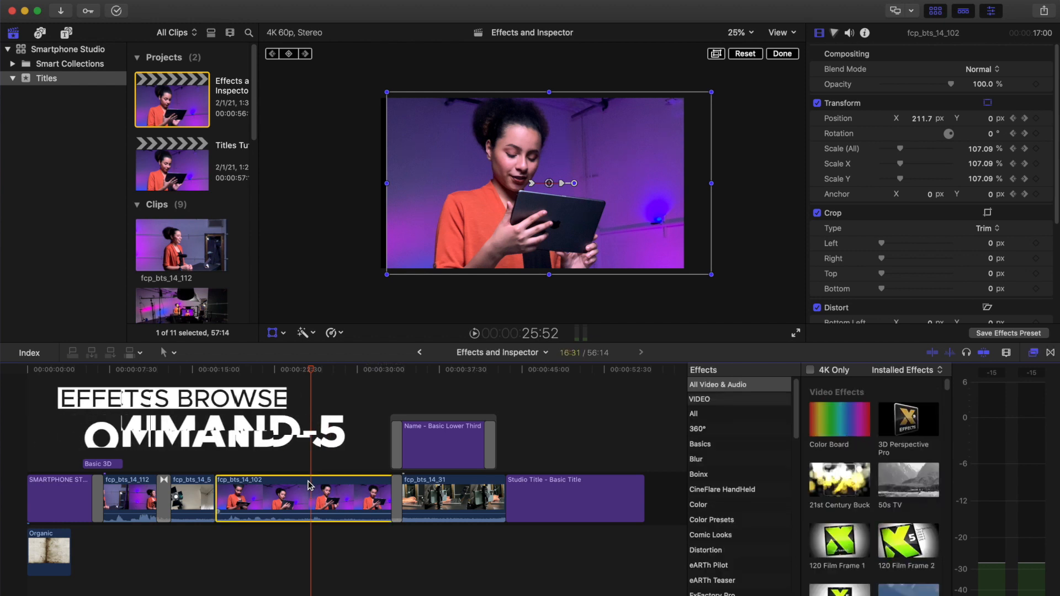
click(694, 413)
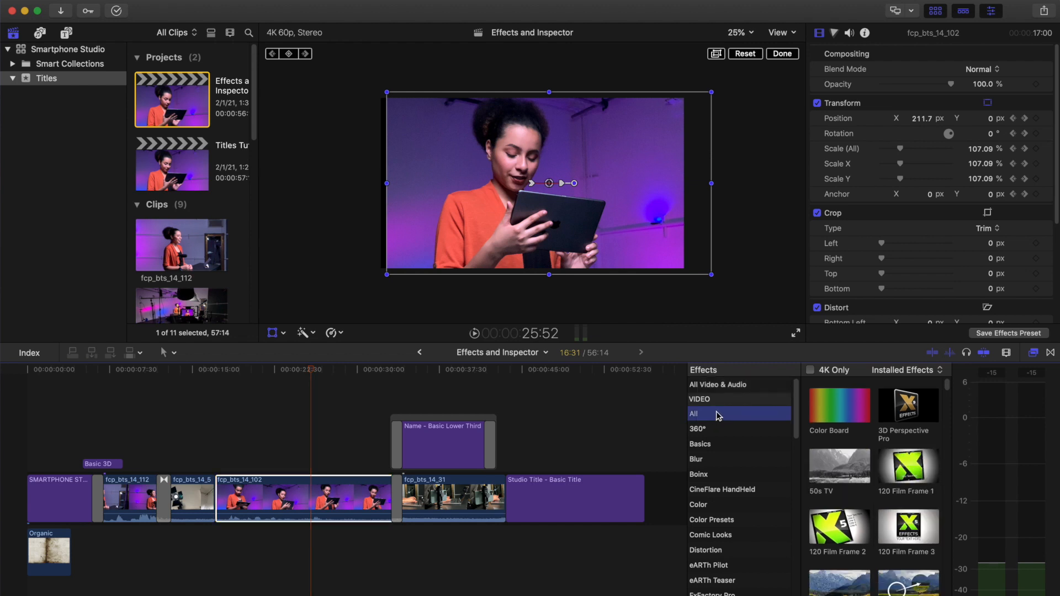
click(702, 444)
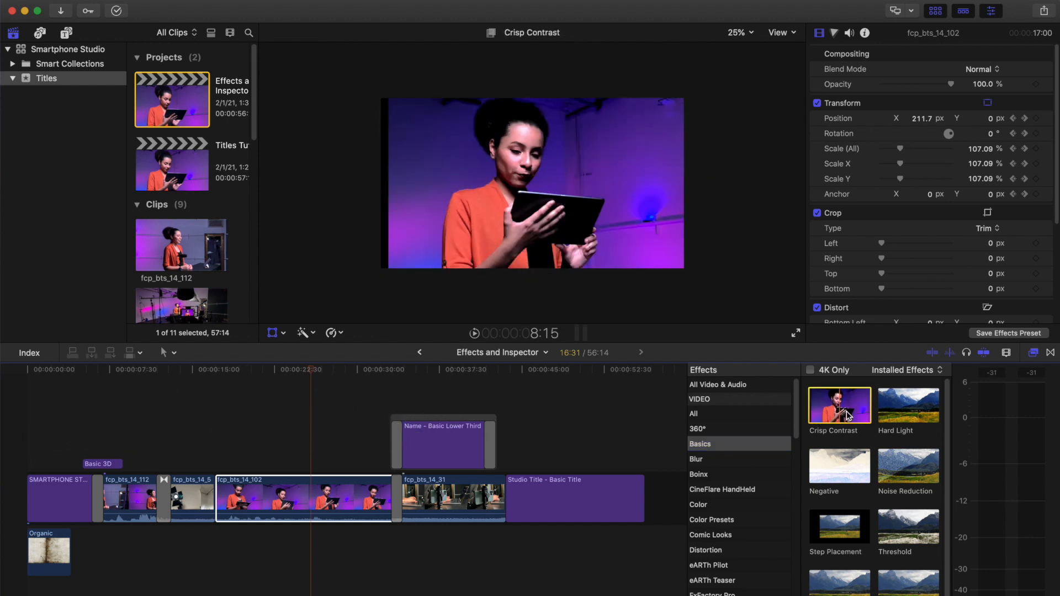
double_click(839, 405)
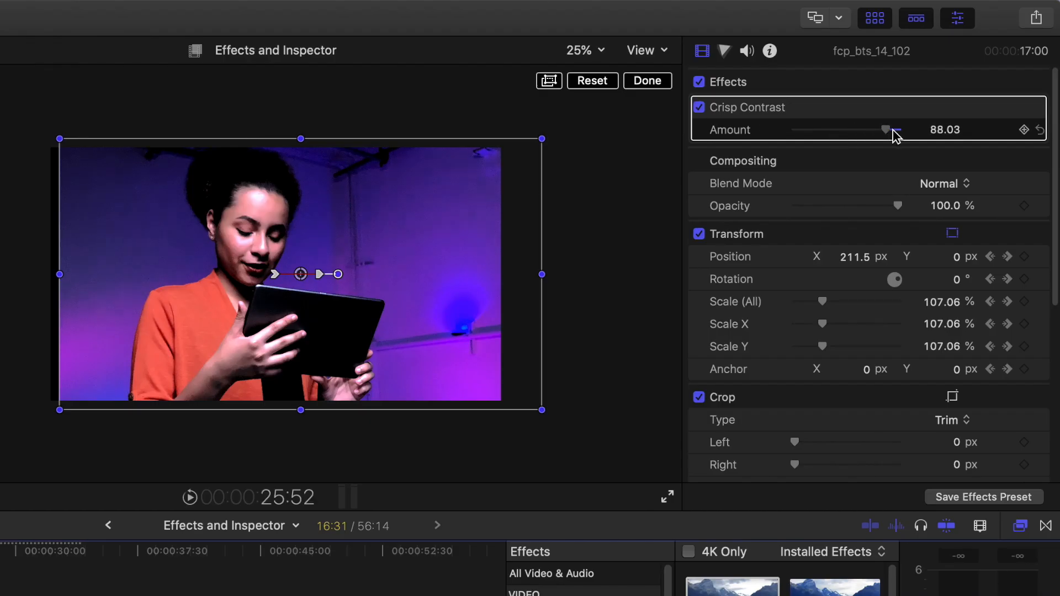
drag(887, 129, 880, 129)
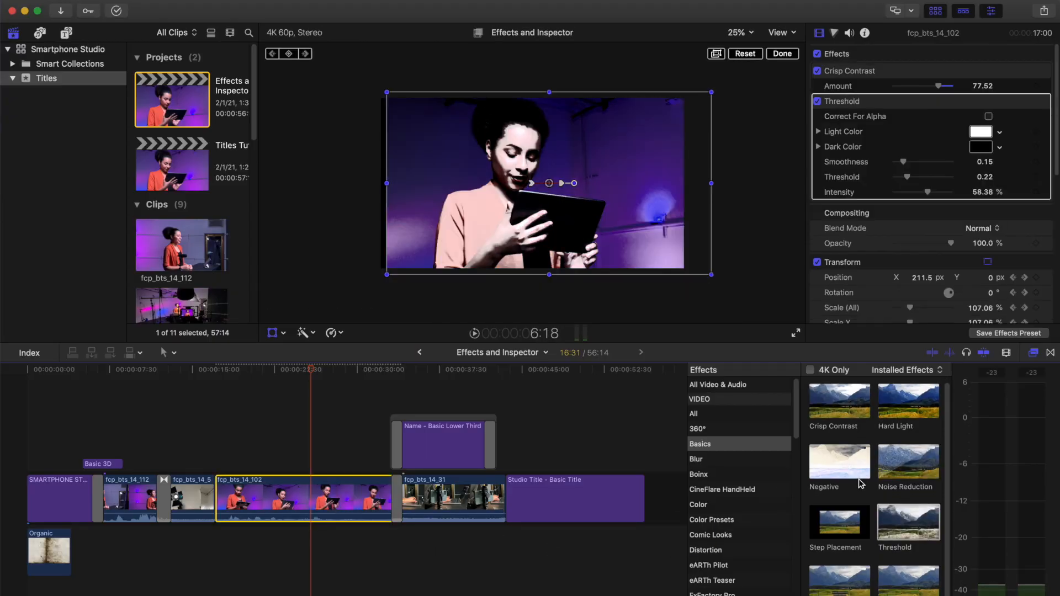
Stack Threshold, Hard Light and Vibrancy onto the tablet clip and start saving a preset.
double_click(908, 404)
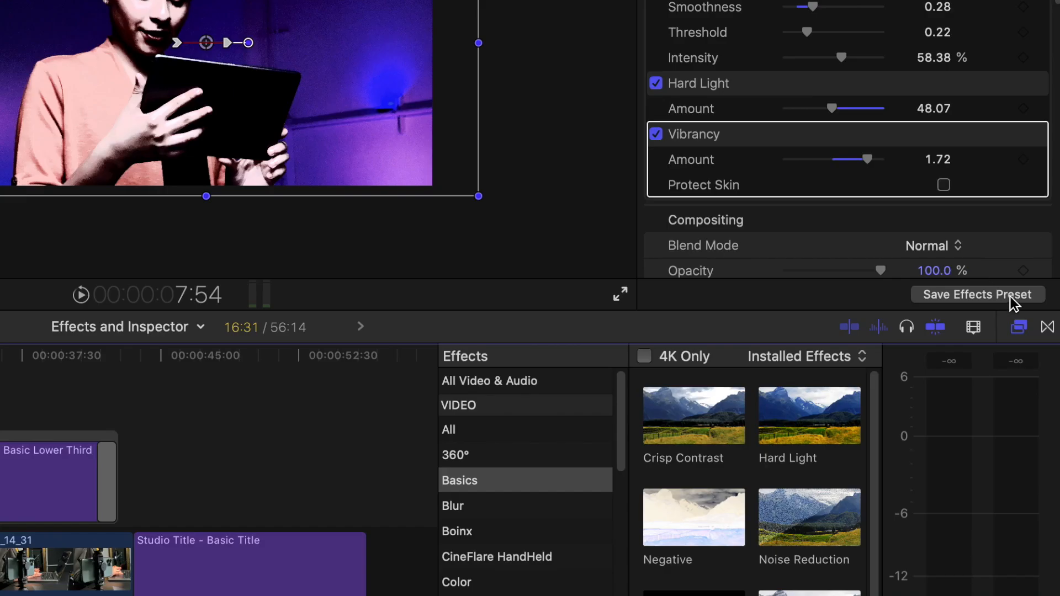
click(976, 294)
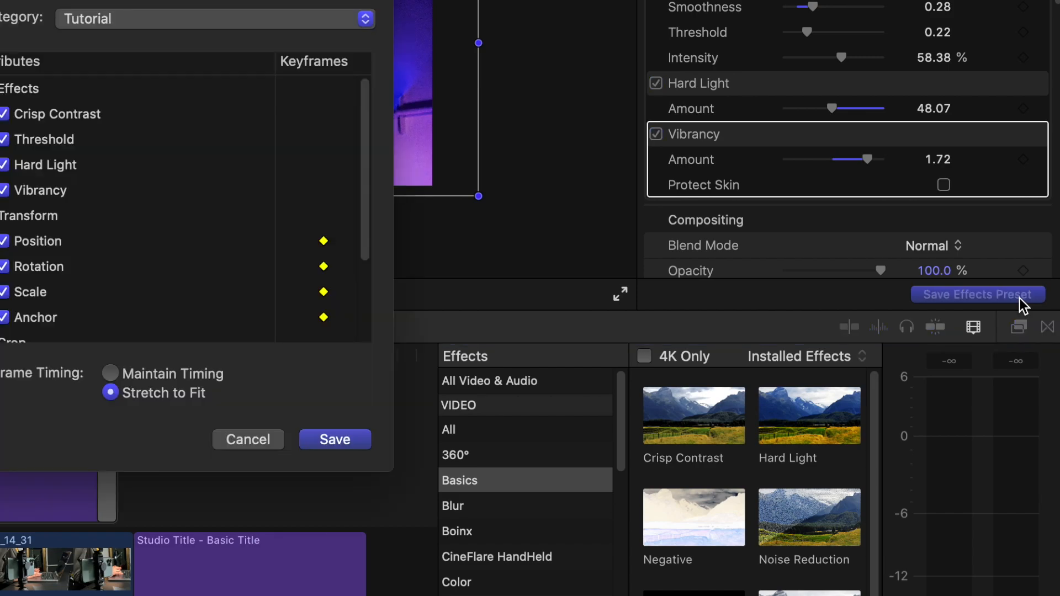
Save the effects as preset 'My Movie Look' in a new 'My Custom Presets' category.
click(975, 294)
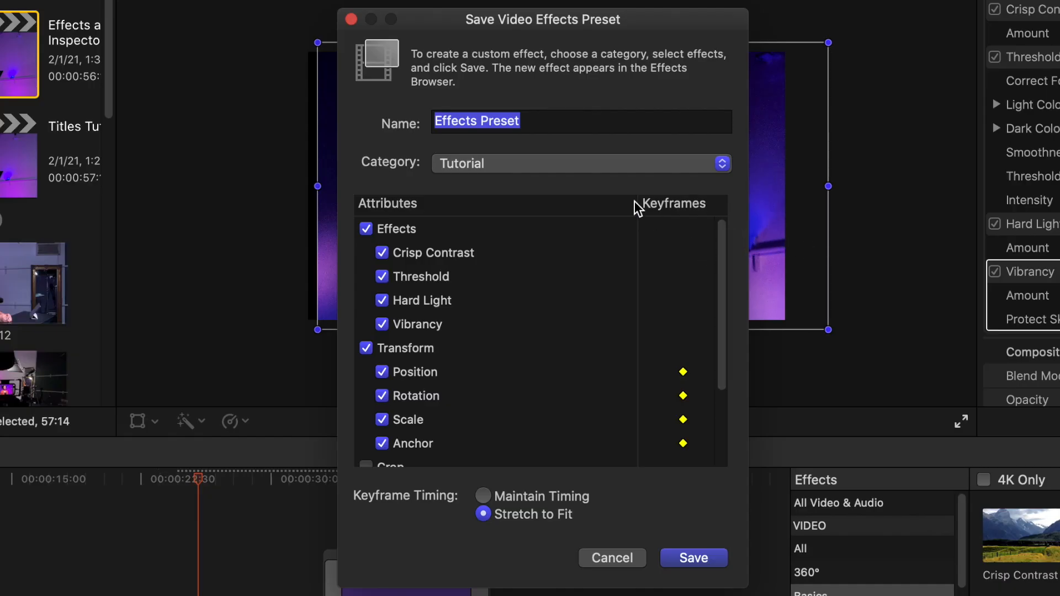
mouse_move(540, 122)
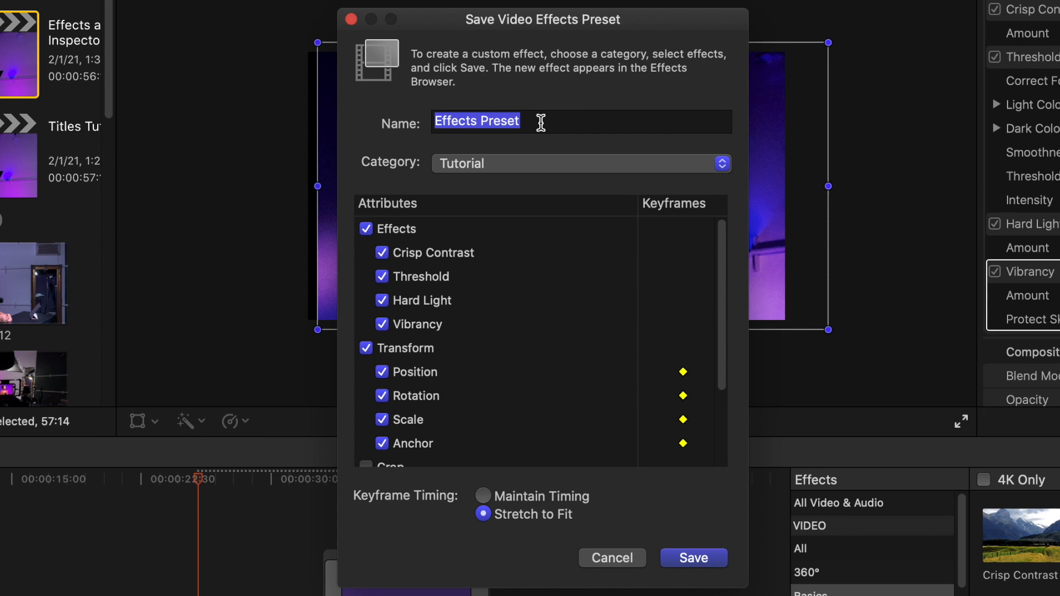
text(My Movie Look)
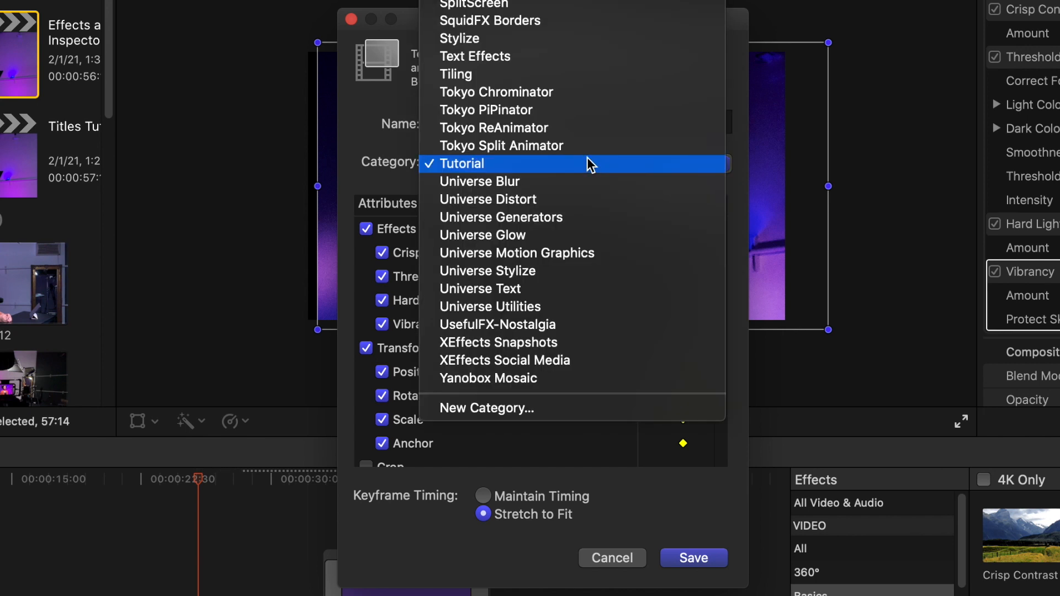
mouse_move(553, 409)
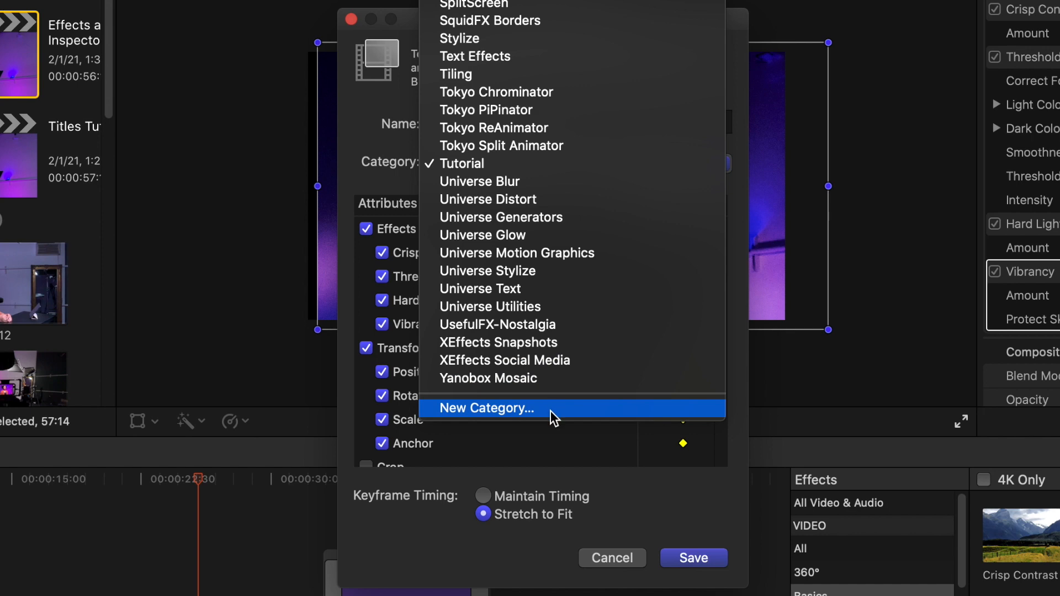
click(486, 407)
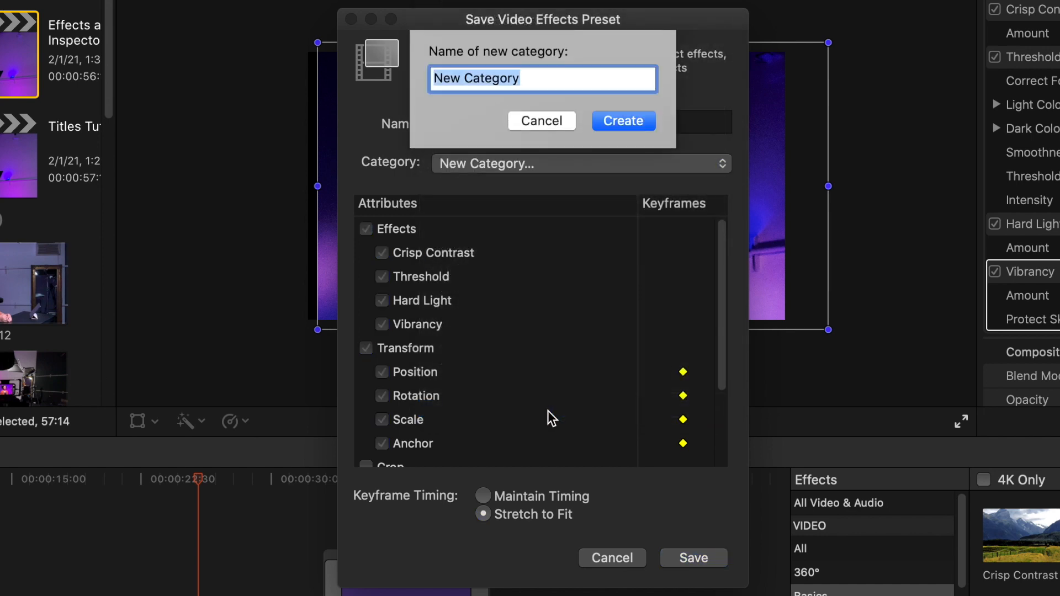
text(My Custom Preset)
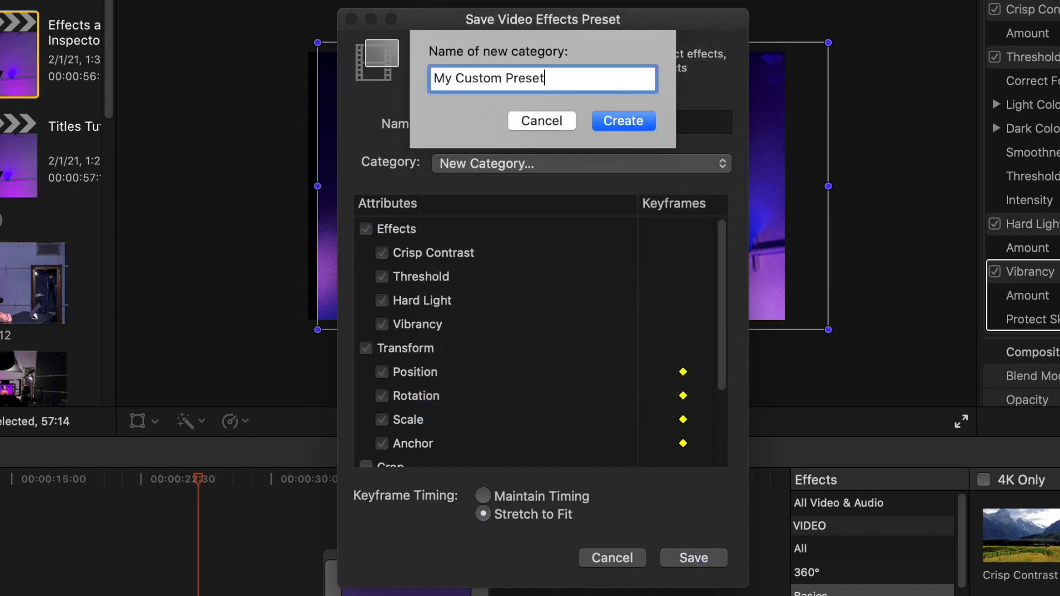
text(s)
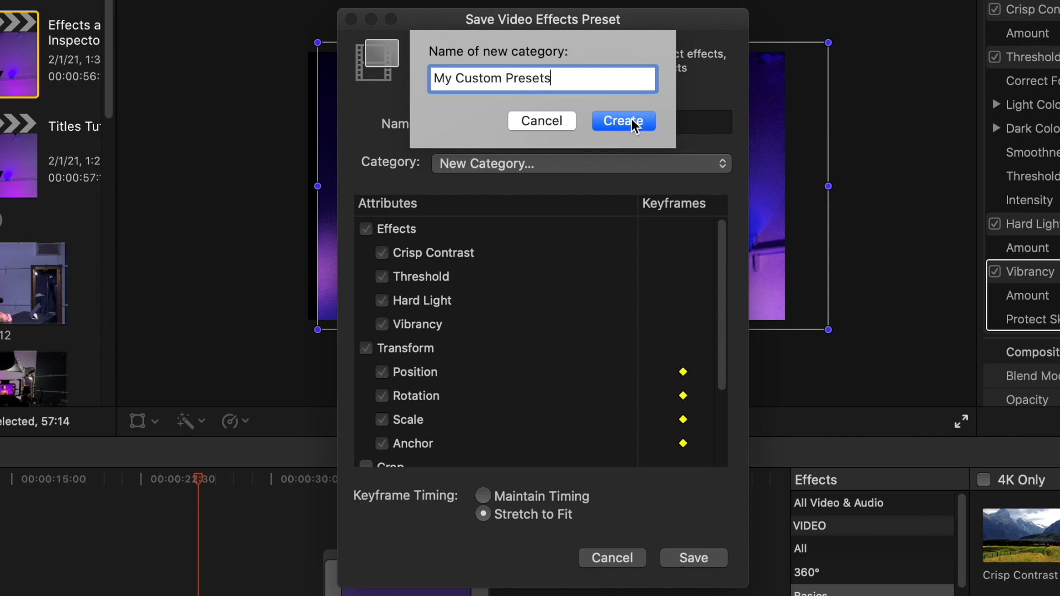
click(622, 120)
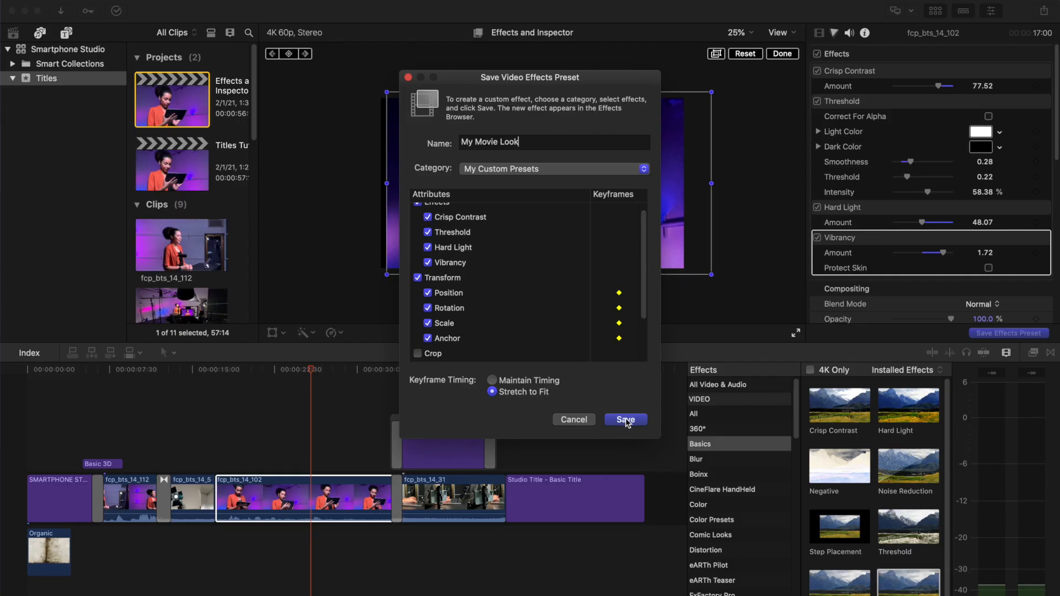
click(624, 419)
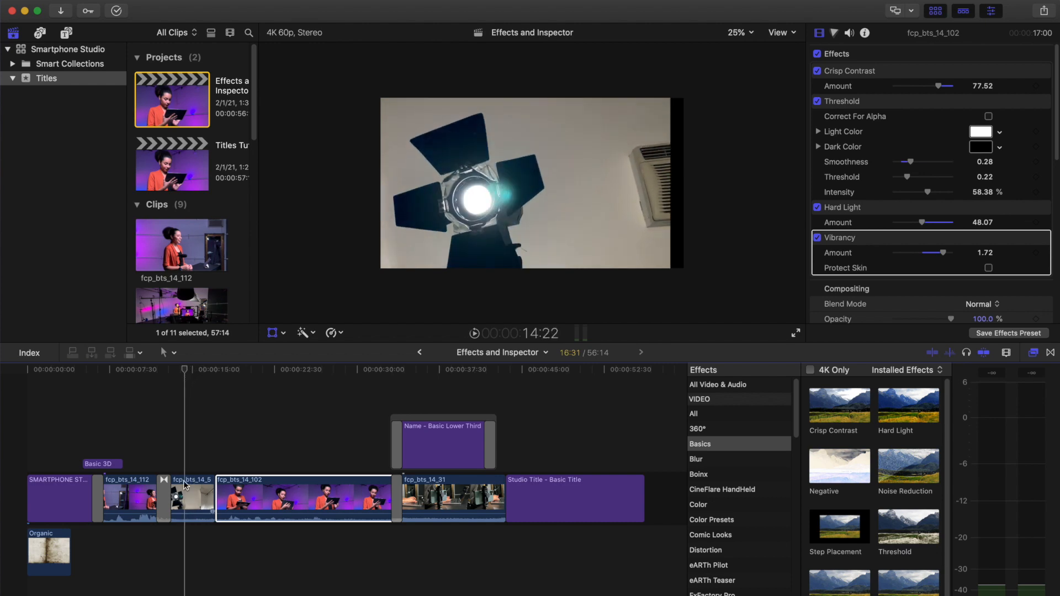
Apply My Movie Look from My Custom Presets to the lamp clip fcp_bts_14_5.
click(193, 499)
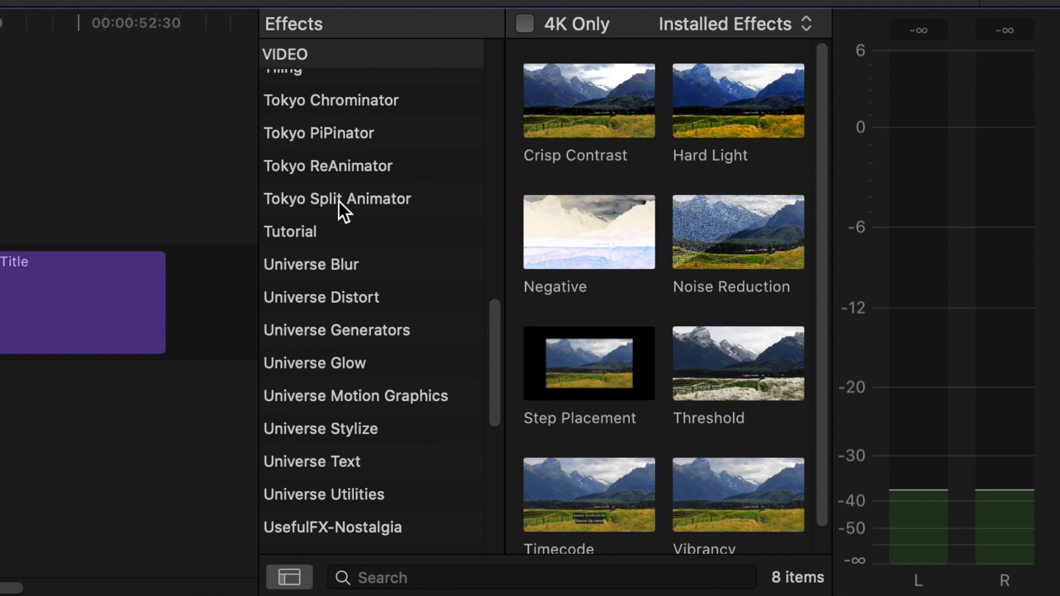
click(333, 118)
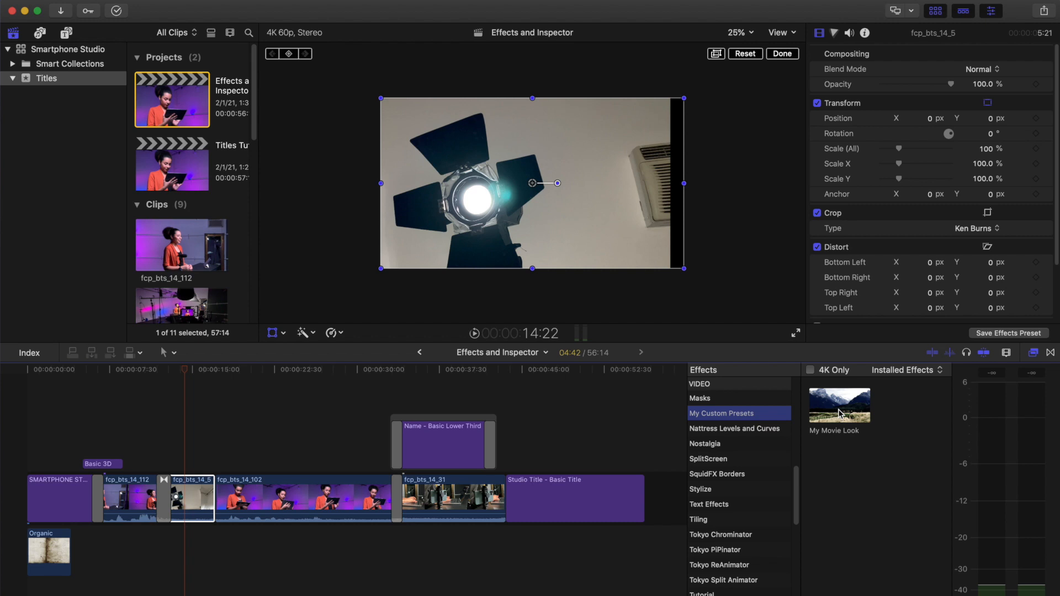
double_click(840, 405)
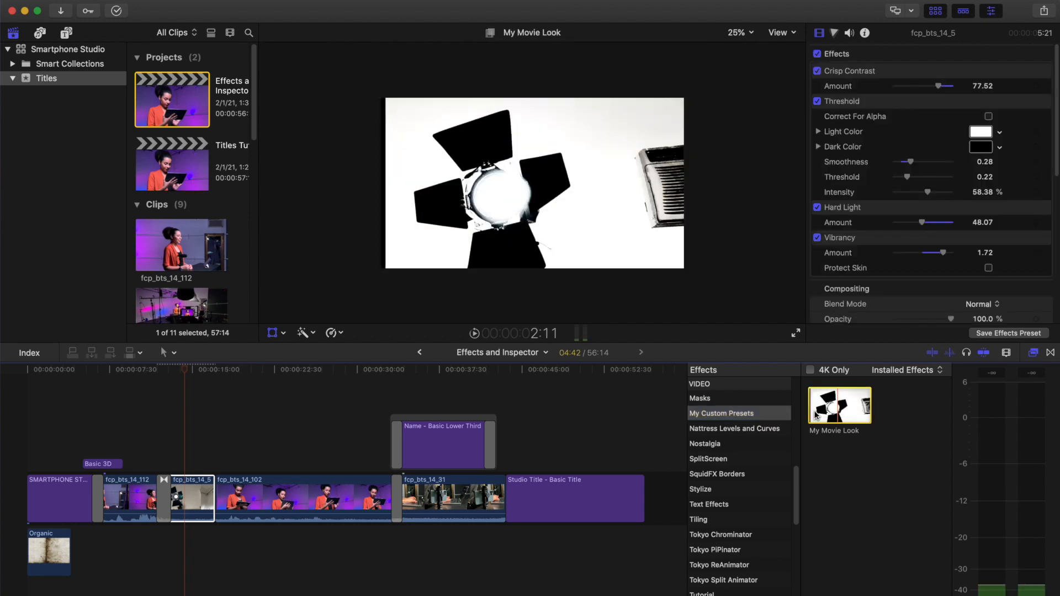